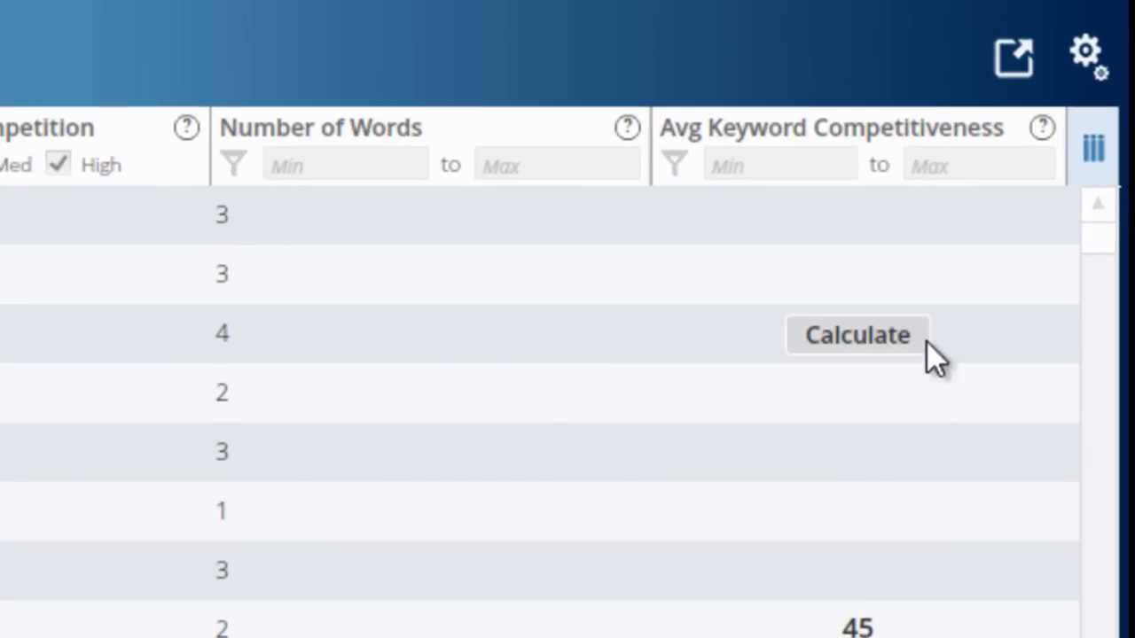
pyautogui.moveTo(857, 335)
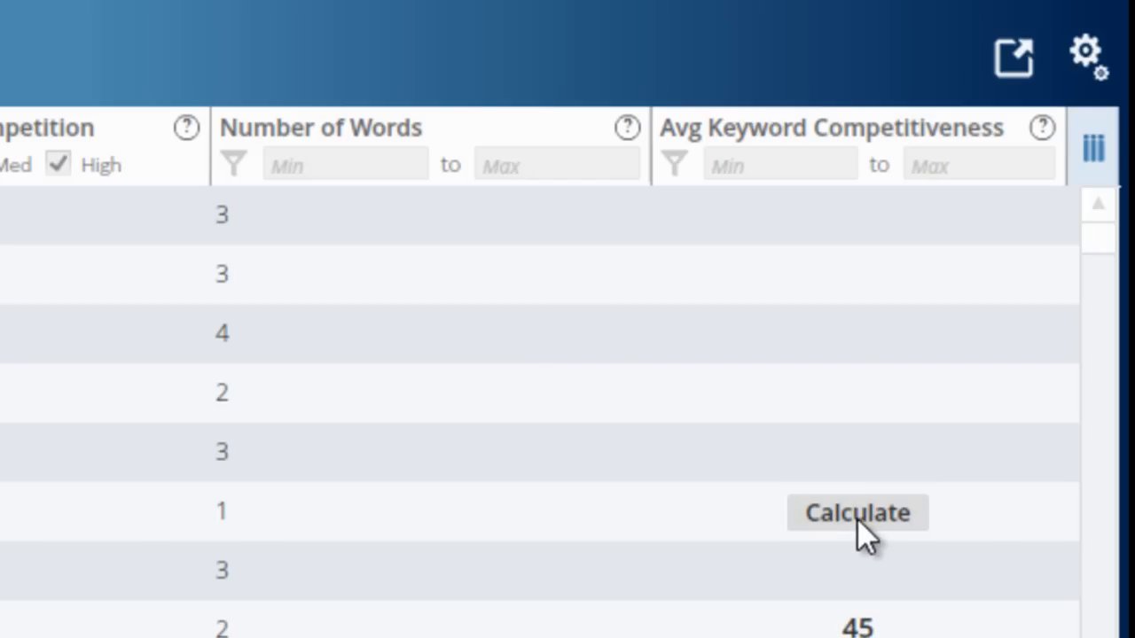
# - Calculate competitiveness for razor, safety razor blades, straight razor, side by side atv; recalculate safety razors
pyautogui.click(856, 512)
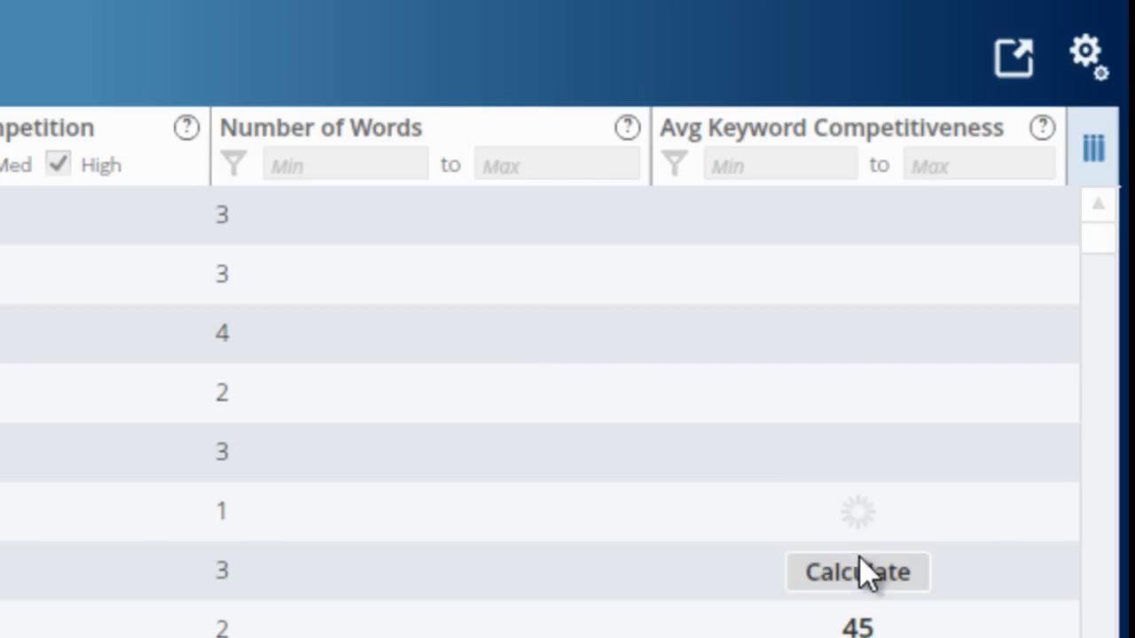
pyautogui.click(856, 572)
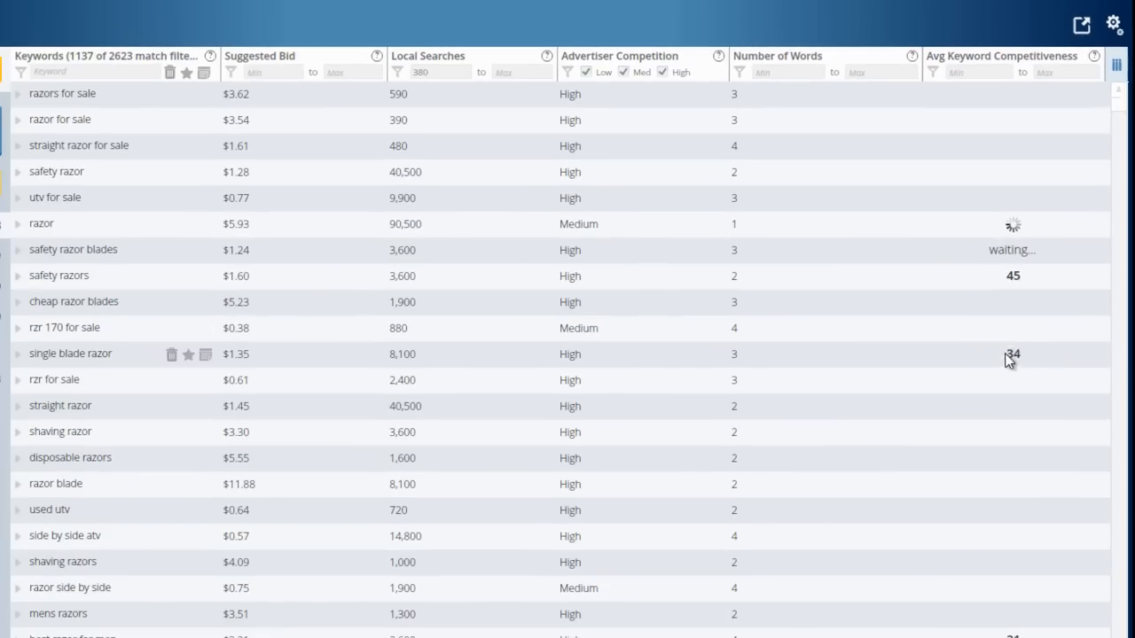
pyautogui.moveTo(1013, 399)
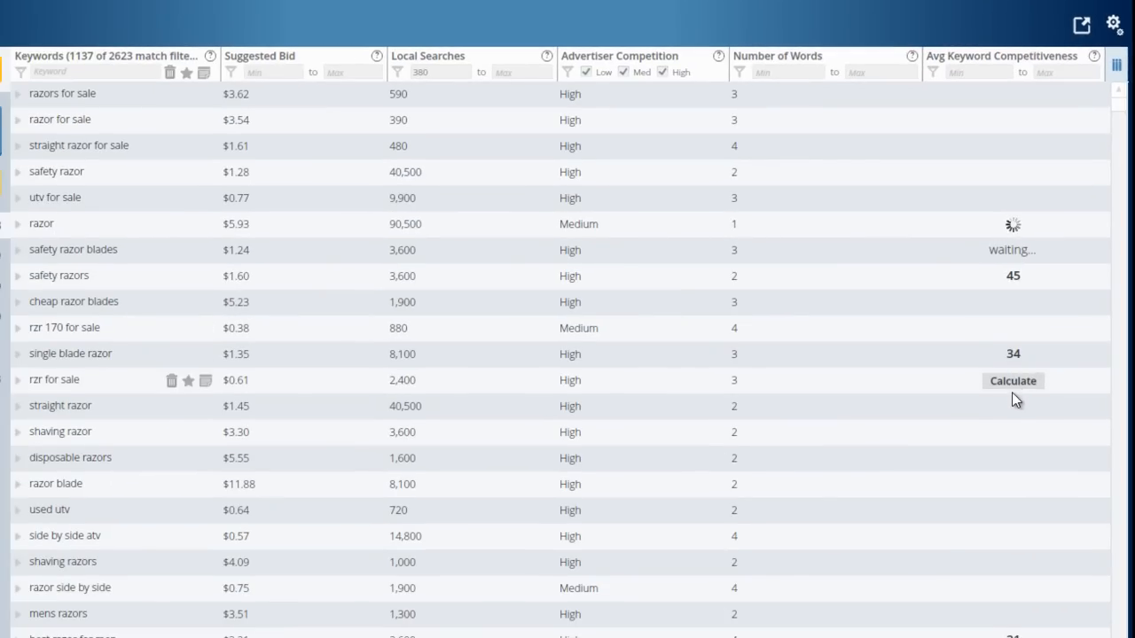
pyautogui.click(1011, 379)
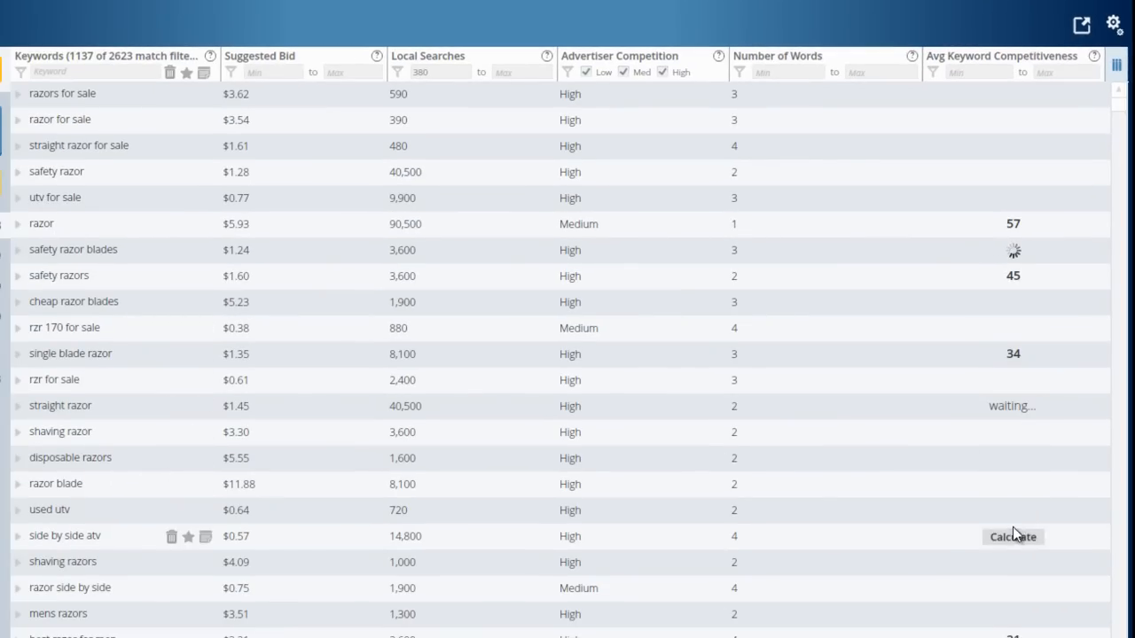
pyautogui.click(1013, 536)
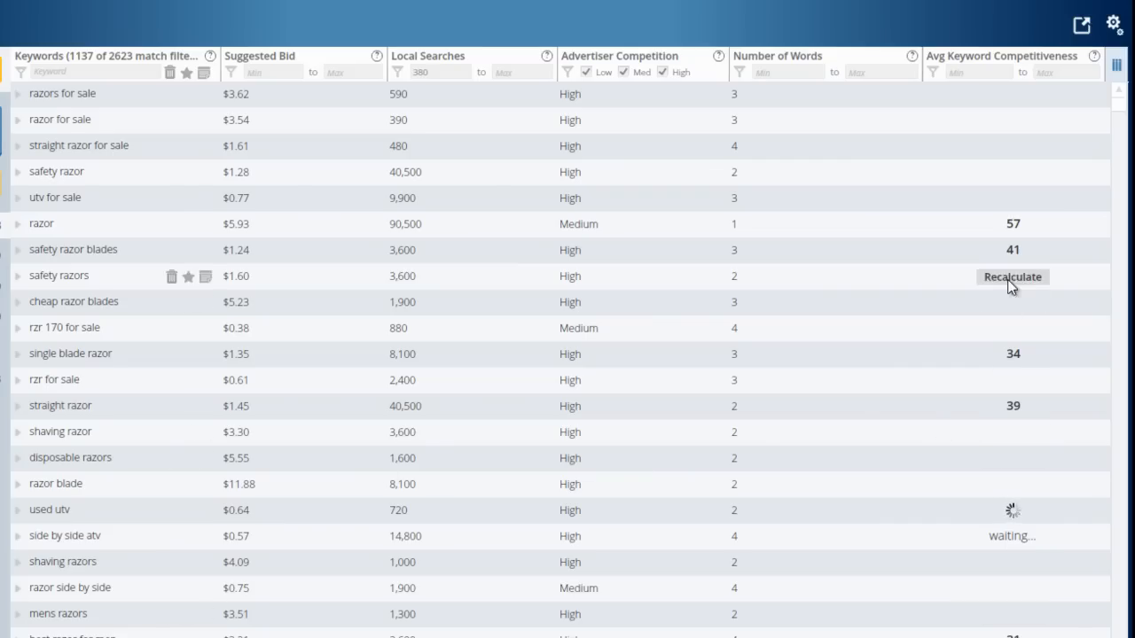
pyautogui.click(1011, 276)
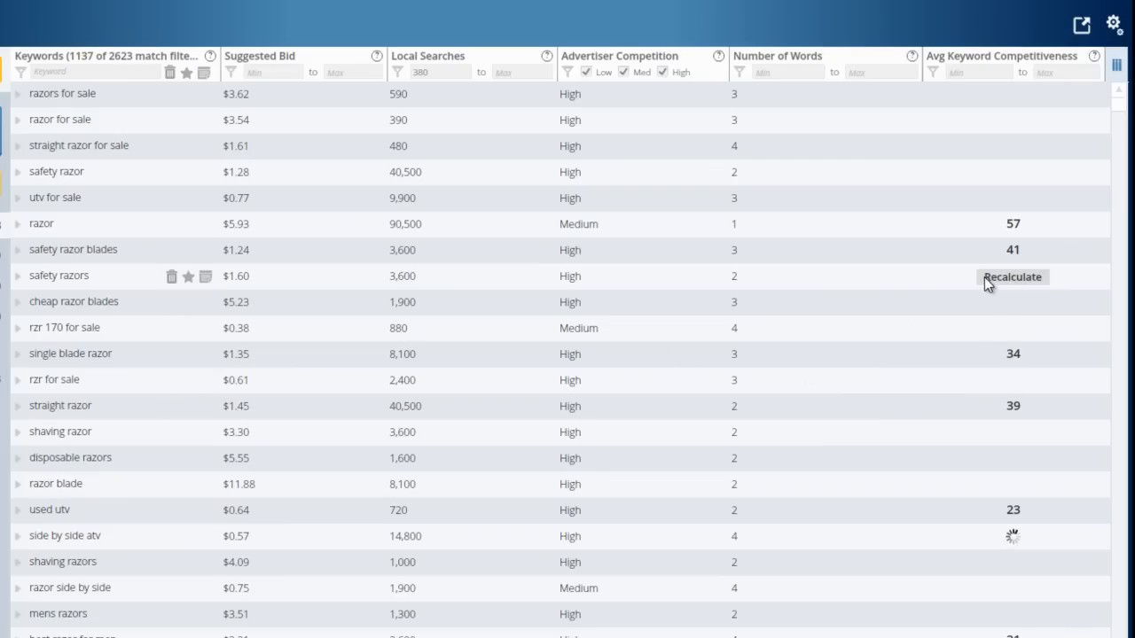
pyautogui.click(1011, 276)
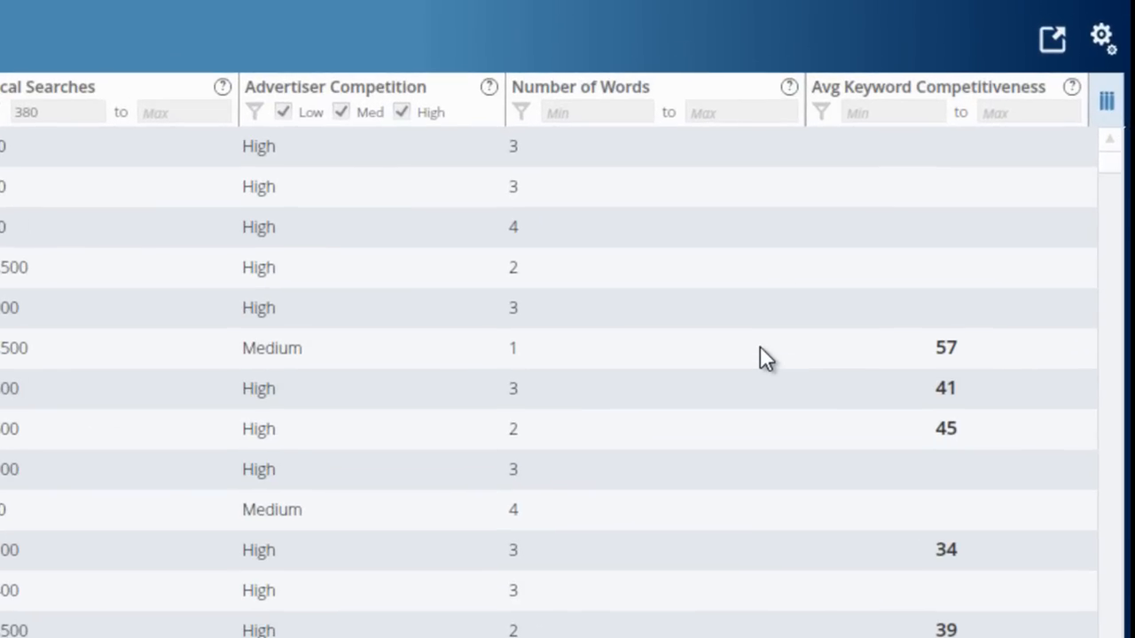
pyautogui.moveTo(891, 399)
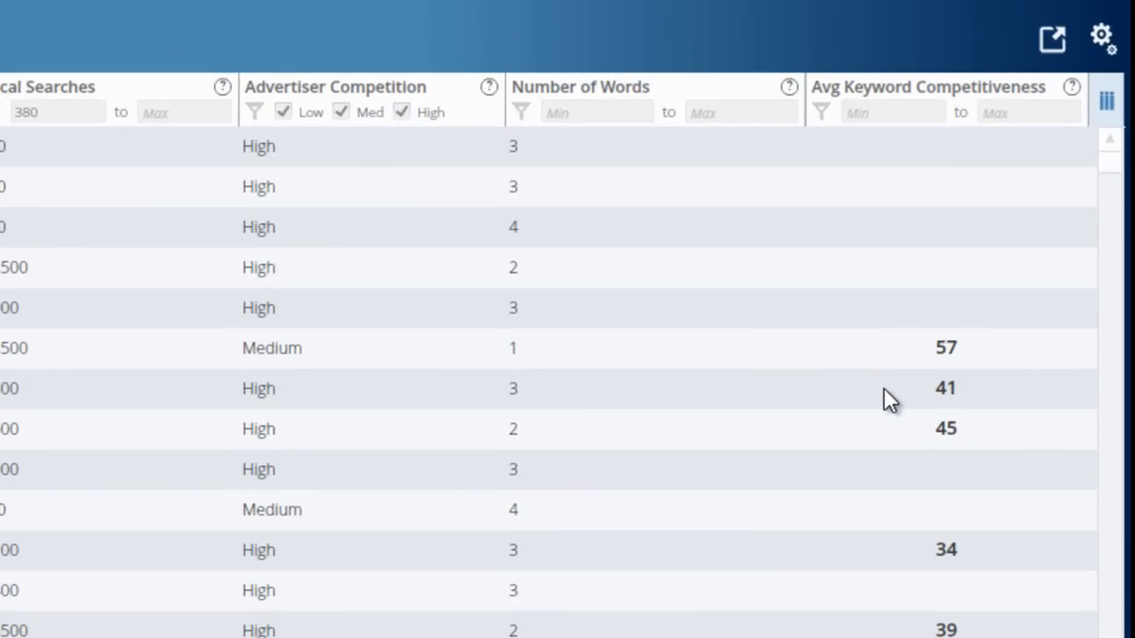
pyautogui.moveTo(855, 501)
pyautogui.write('4')
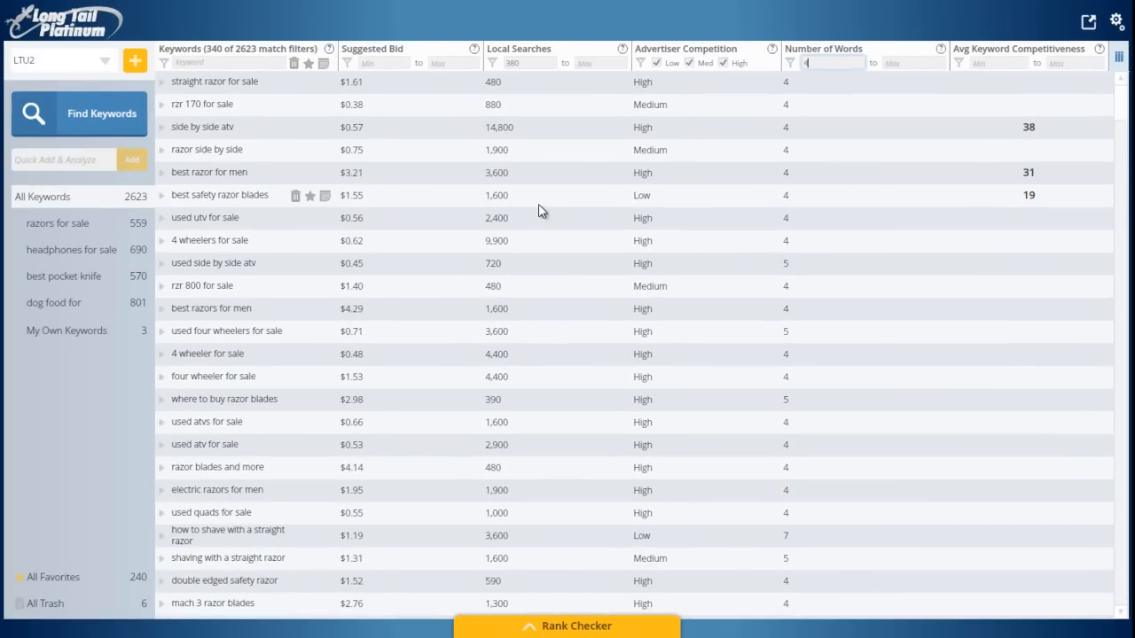
pyautogui.moveTo(349, 217)
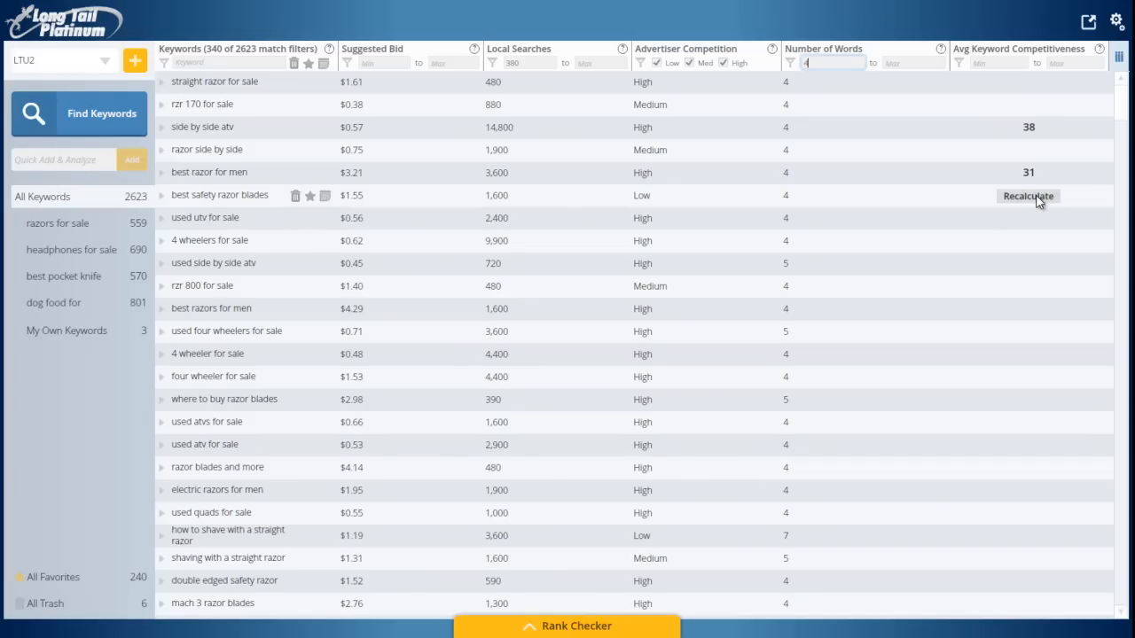
pyautogui.click(1028, 195)
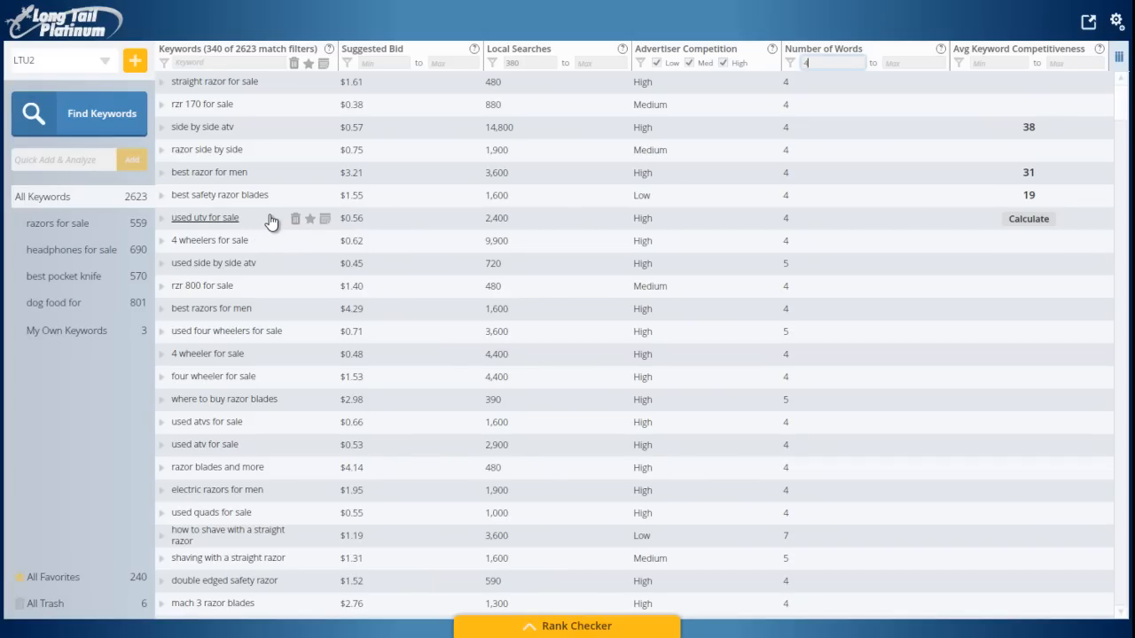
pyautogui.moveTo(986, 213)
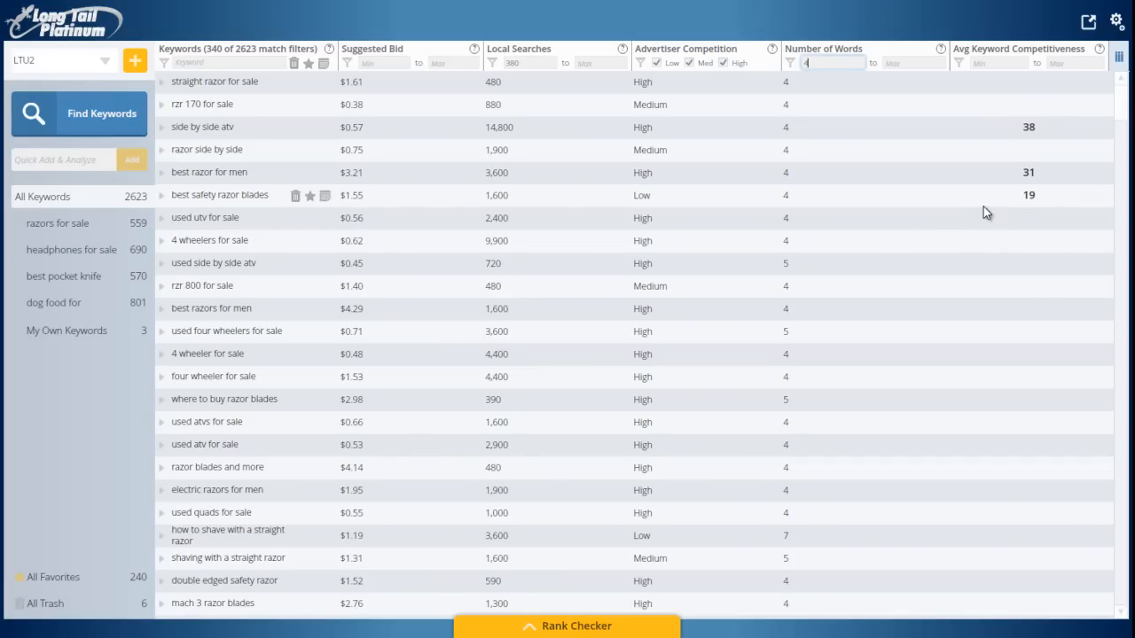
pyautogui.moveTo(971, 230)
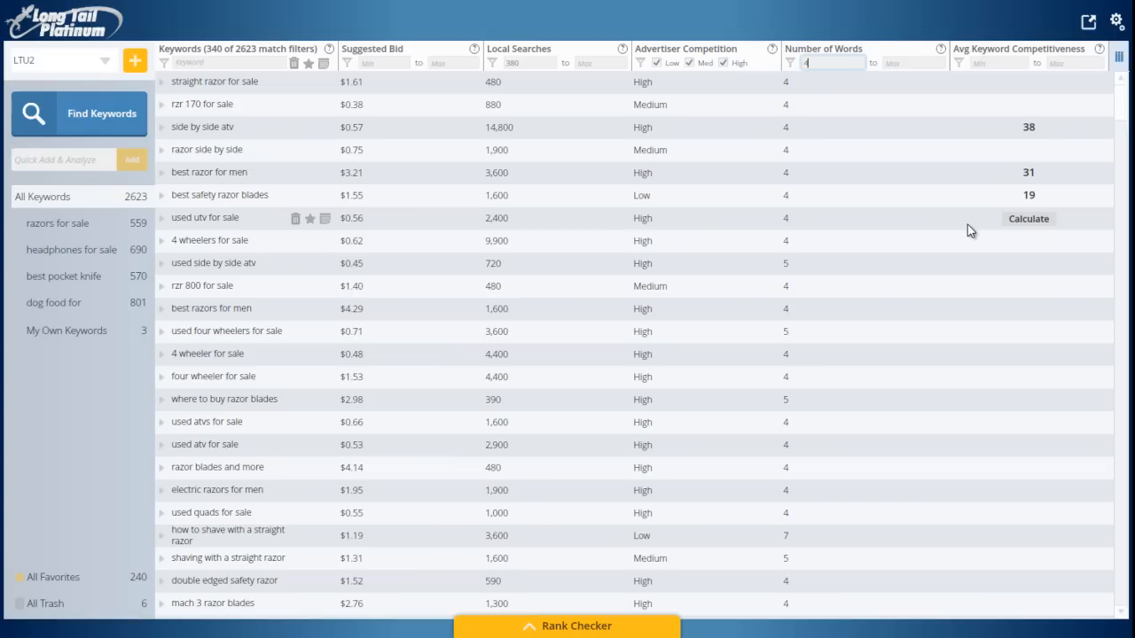
pyautogui.moveTo(987, 239)
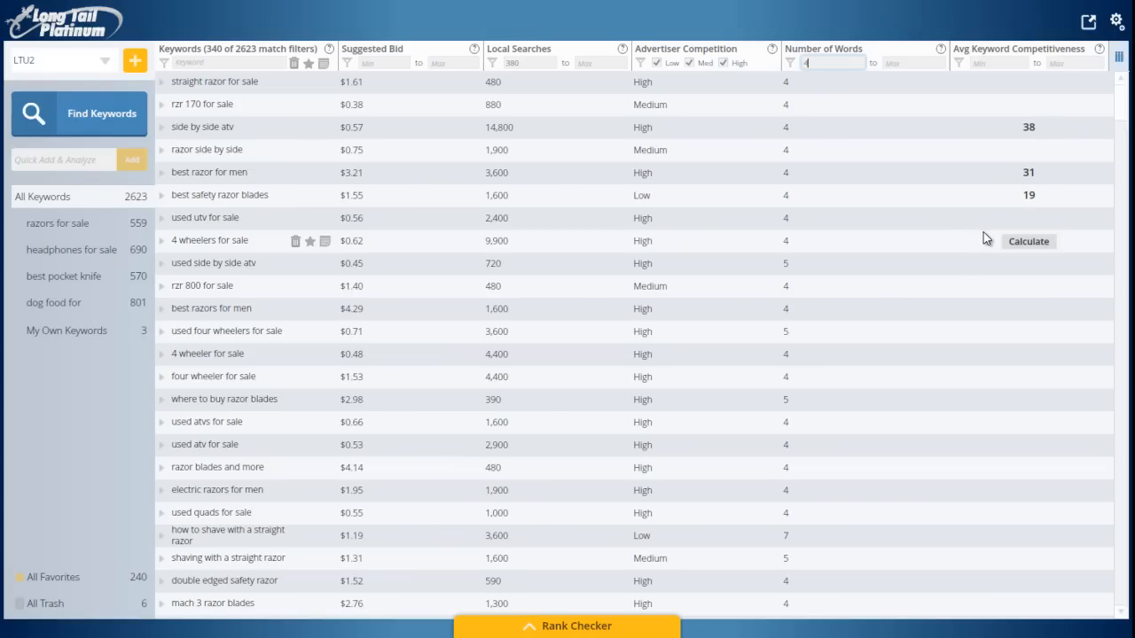
pyautogui.moveTo(668, 315)
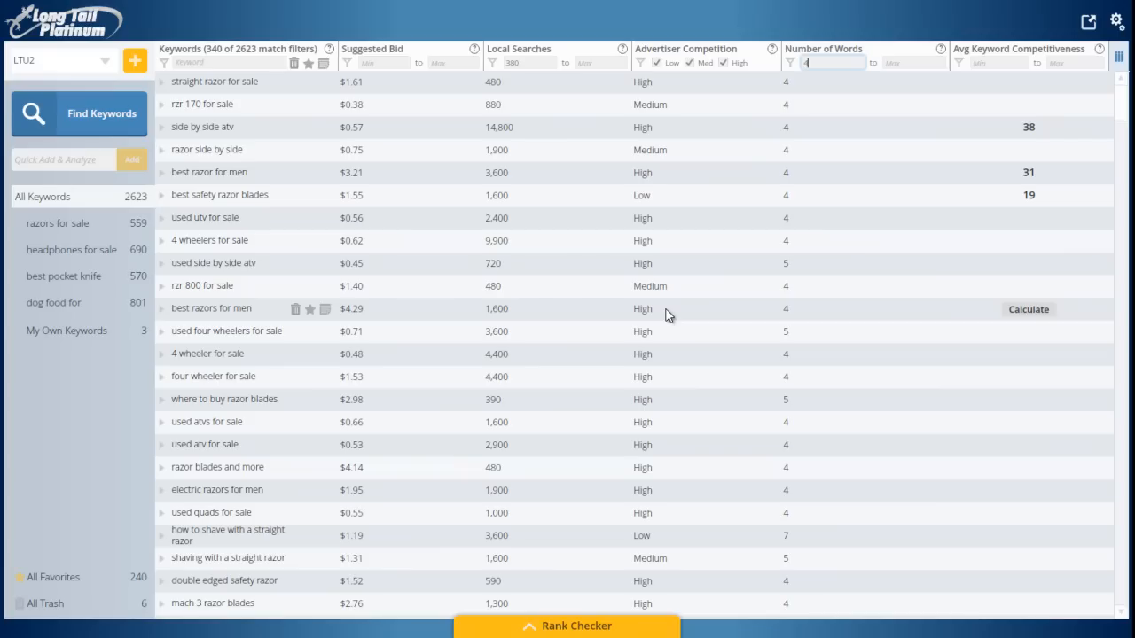
pyautogui.moveTo(711, 316)
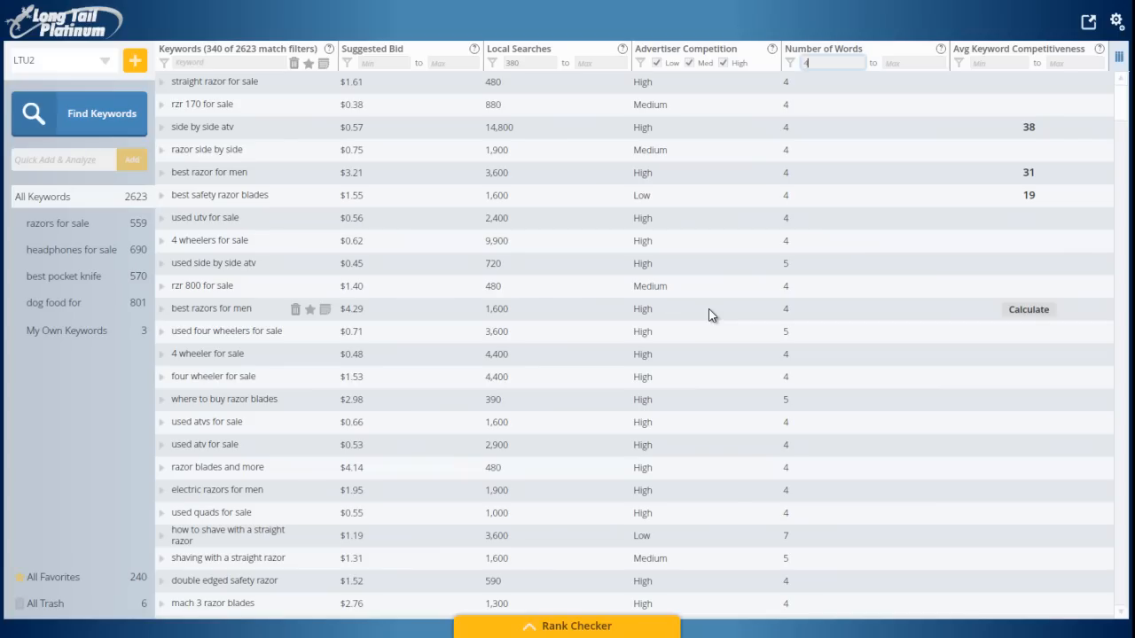
pyautogui.moveTo(541, 299)
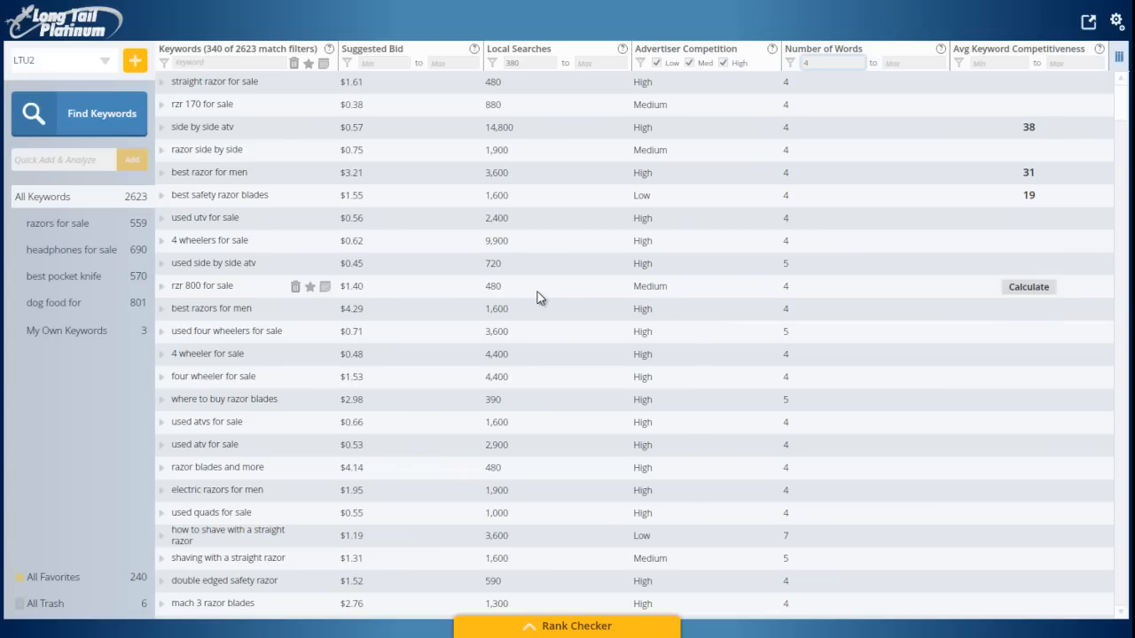
pyautogui.scroll(-3)
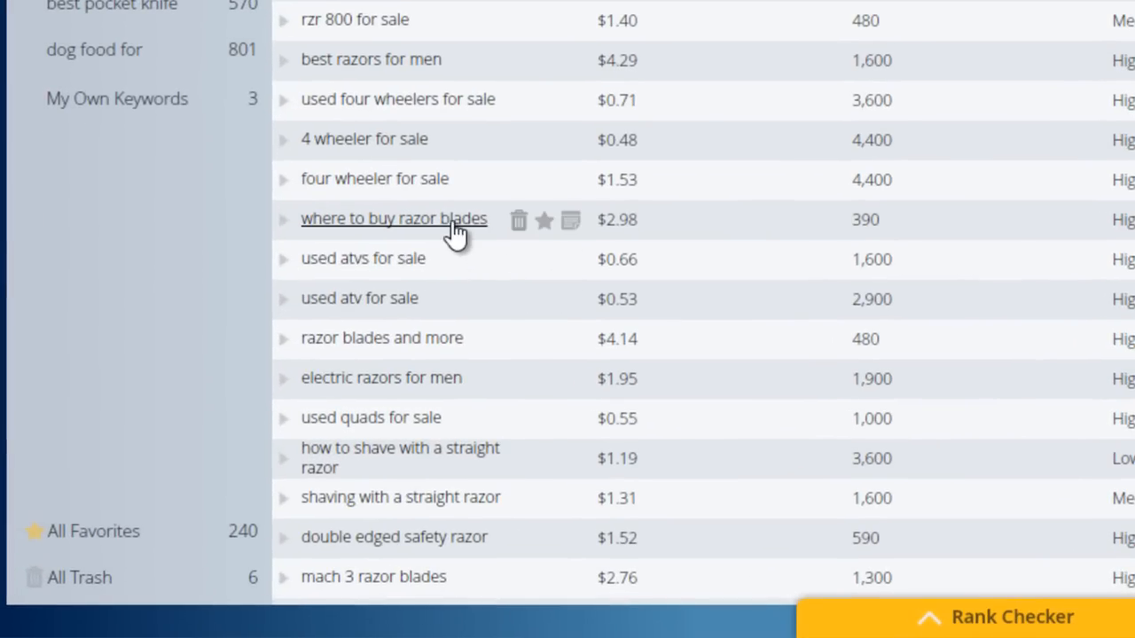
# - Expand 'where to buy razor blades' to list its ten top pages with authority metrics
pyautogui.click(284, 220)
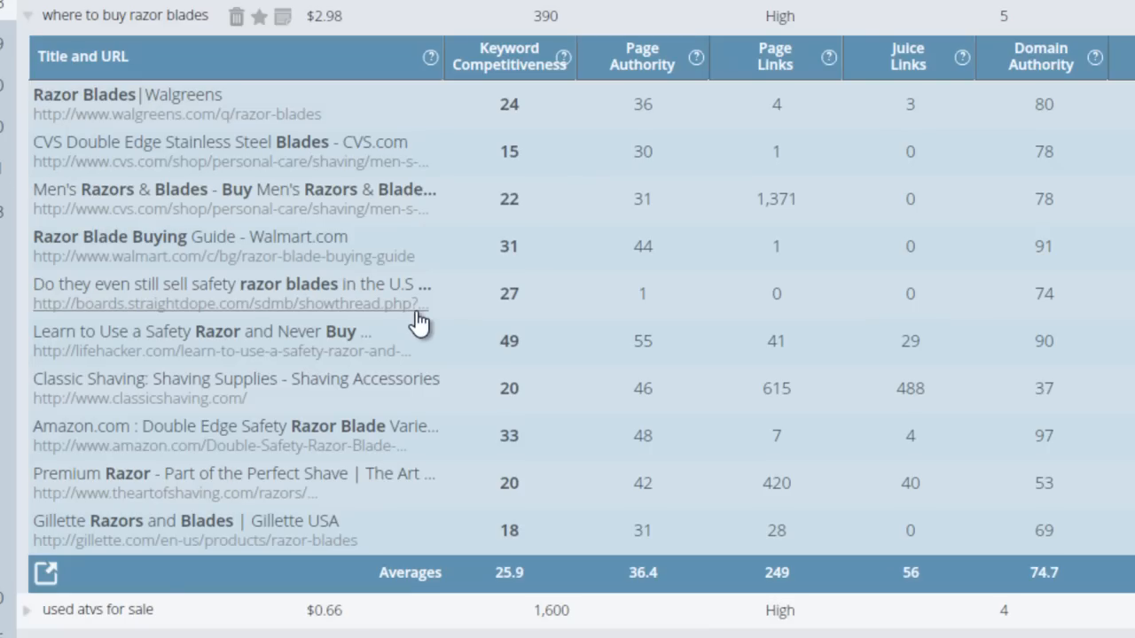
pyautogui.moveTo(514, 75)
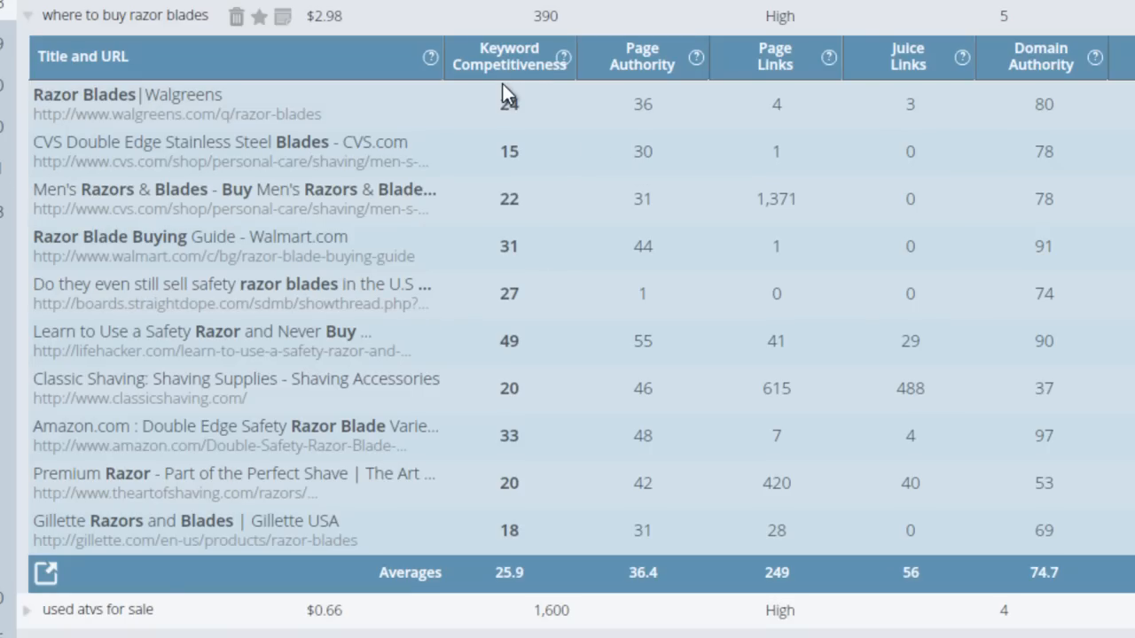
pyautogui.moveTo(489, 368)
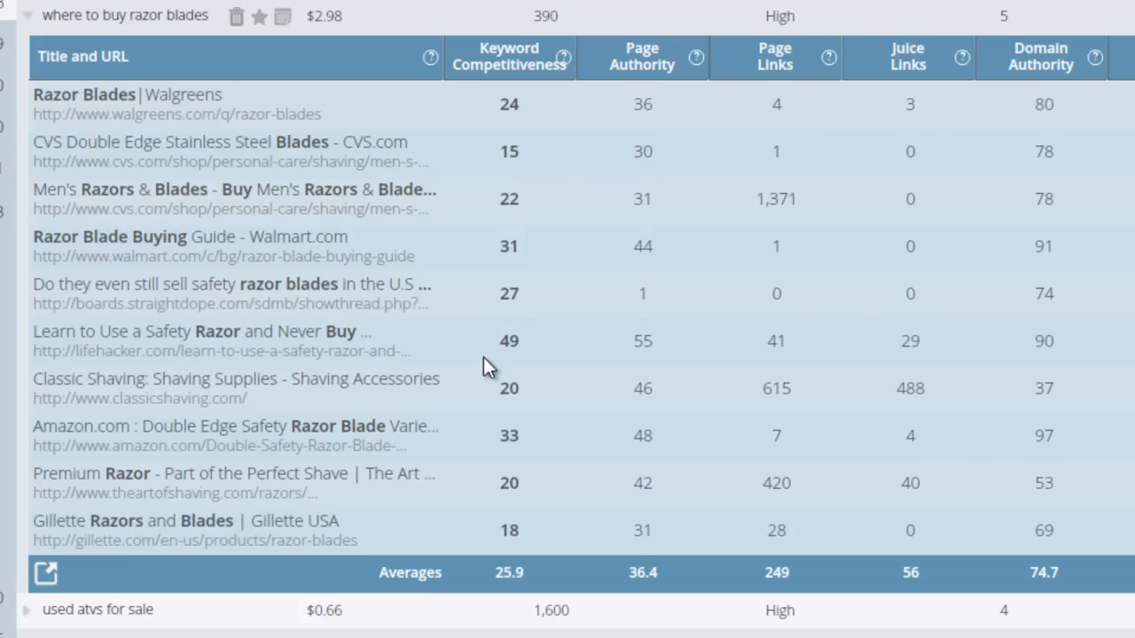
pyautogui.moveTo(534, 89)
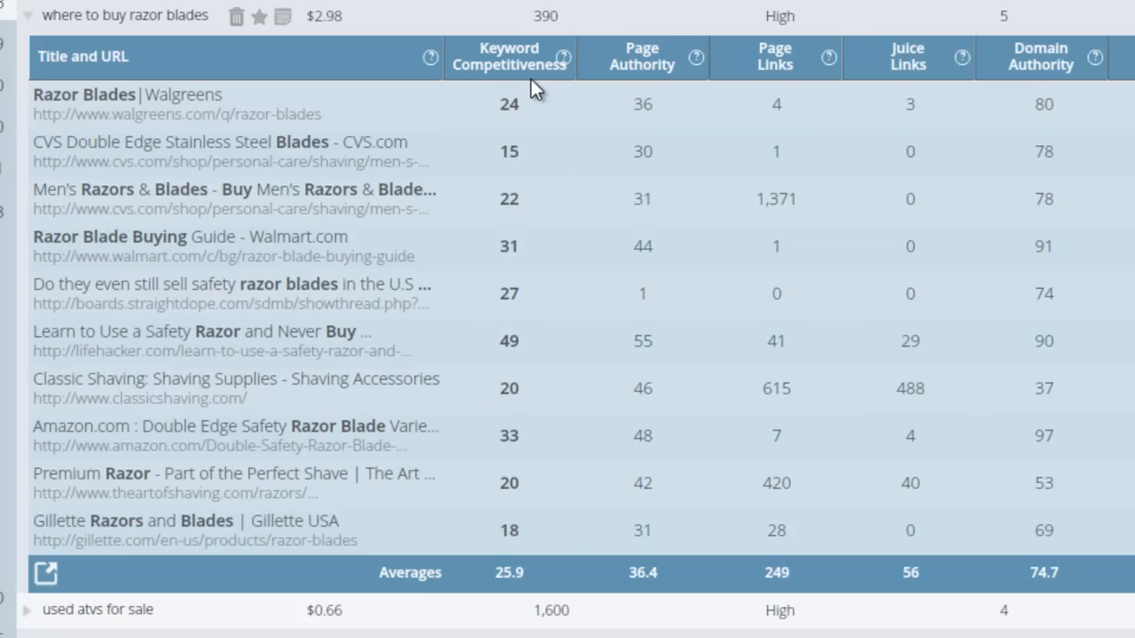
pyautogui.moveTo(517, 151)
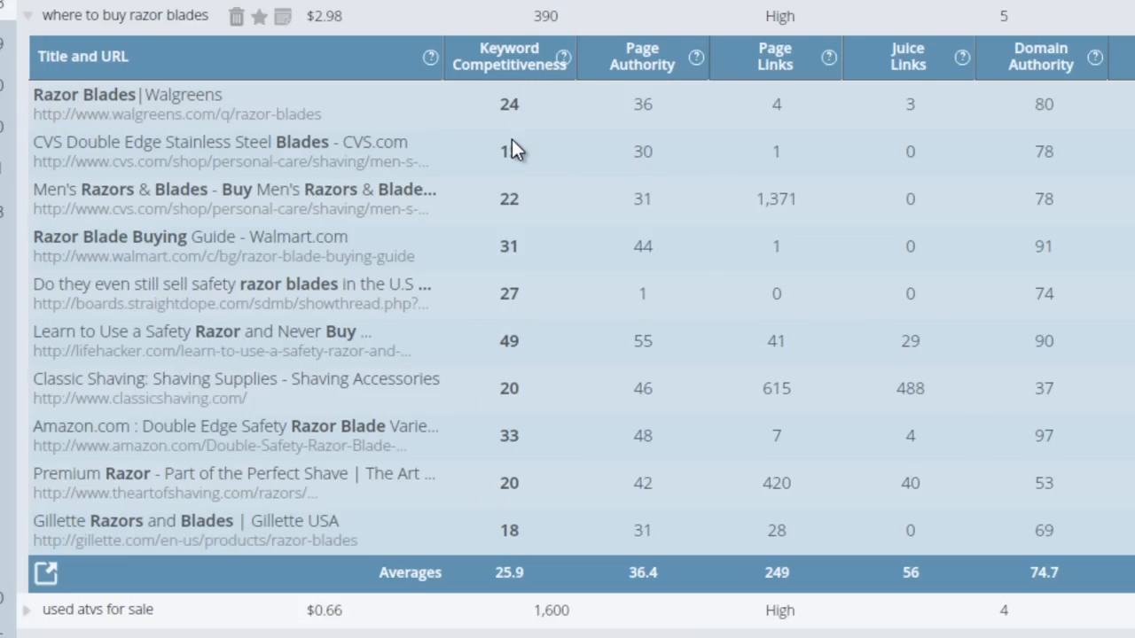
pyautogui.moveTo(531, 87)
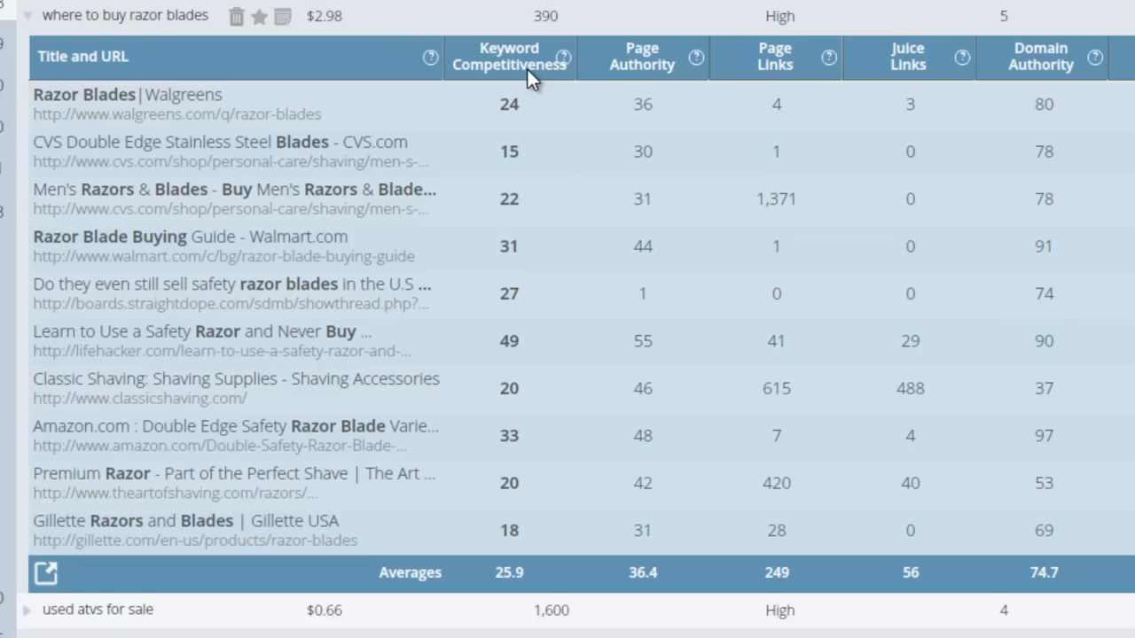
pyautogui.moveTo(1051, 146)
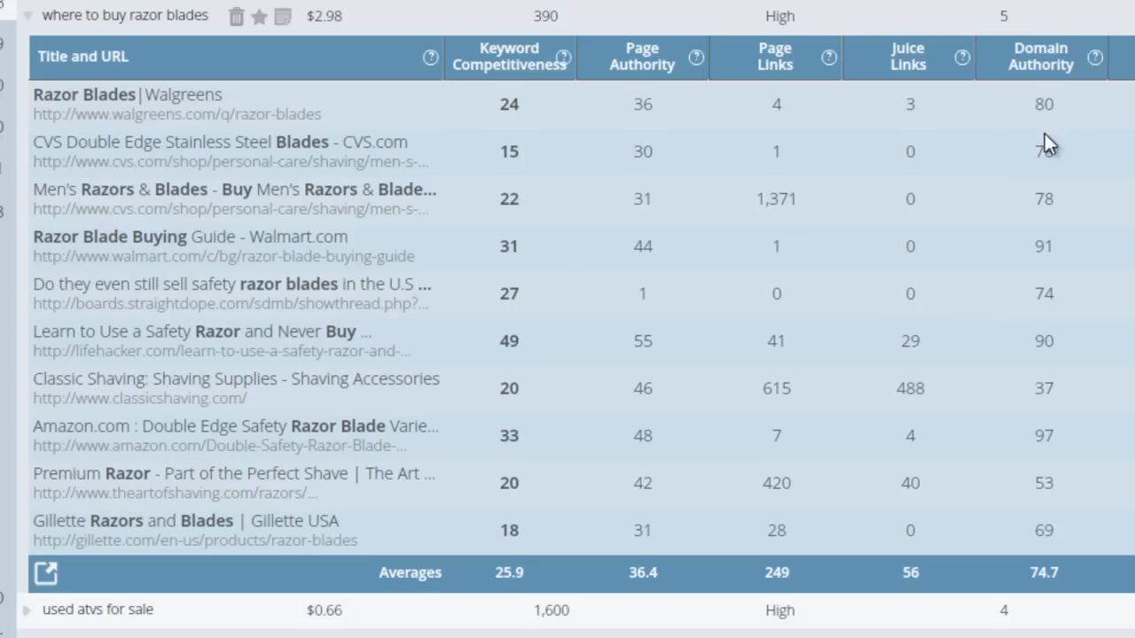
pyautogui.moveTo(715, 164)
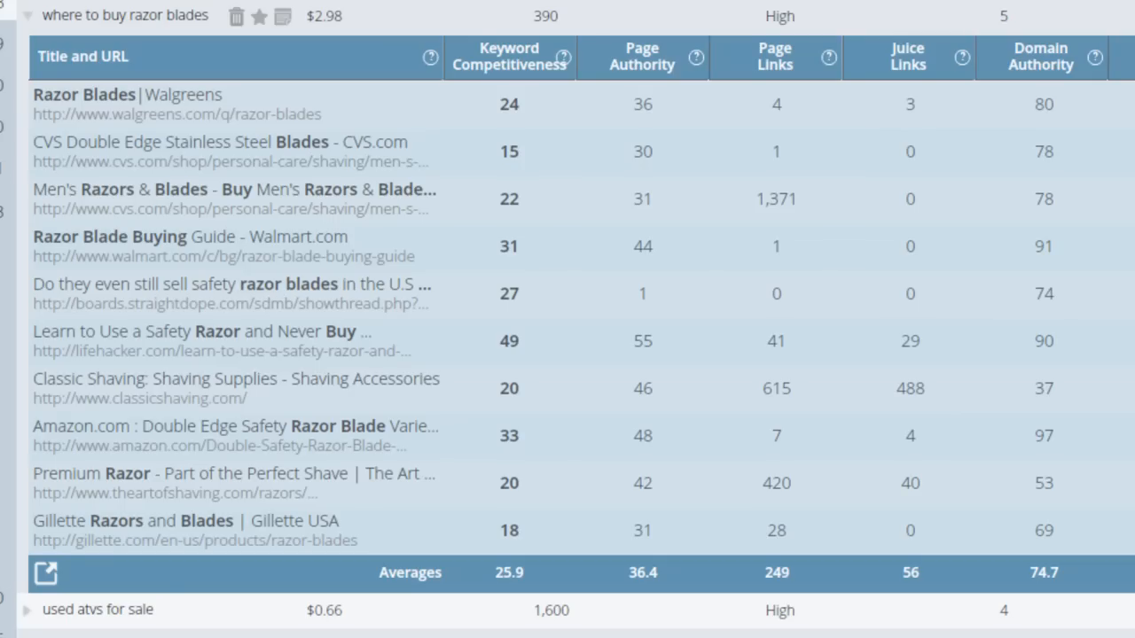
pyautogui.moveTo(1063, 261)
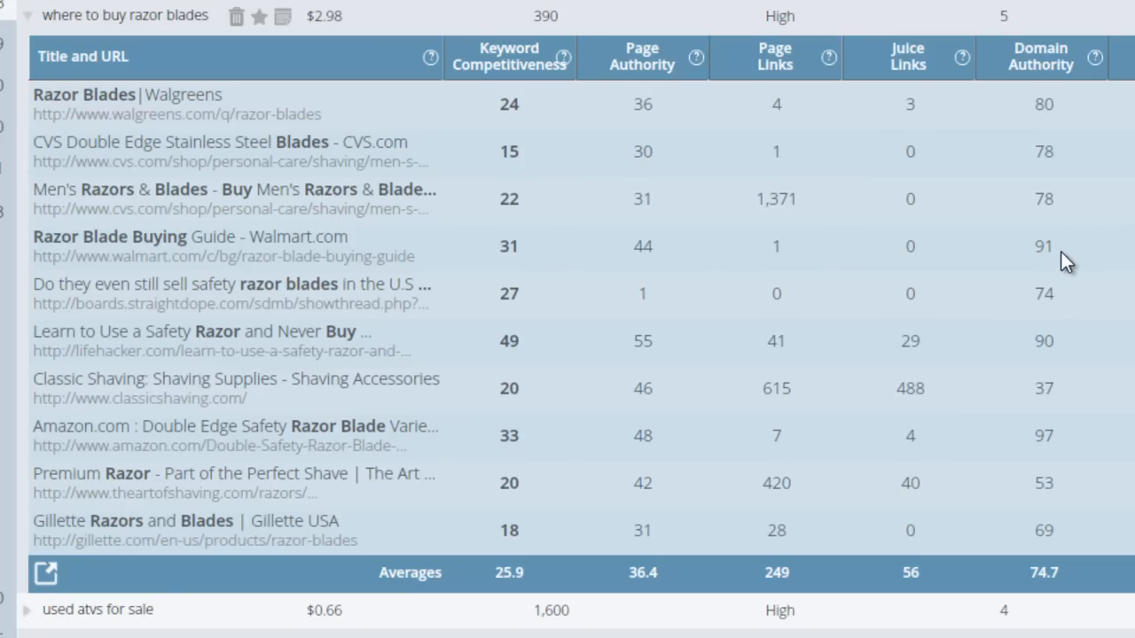
pyautogui.moveTo(623, 101)
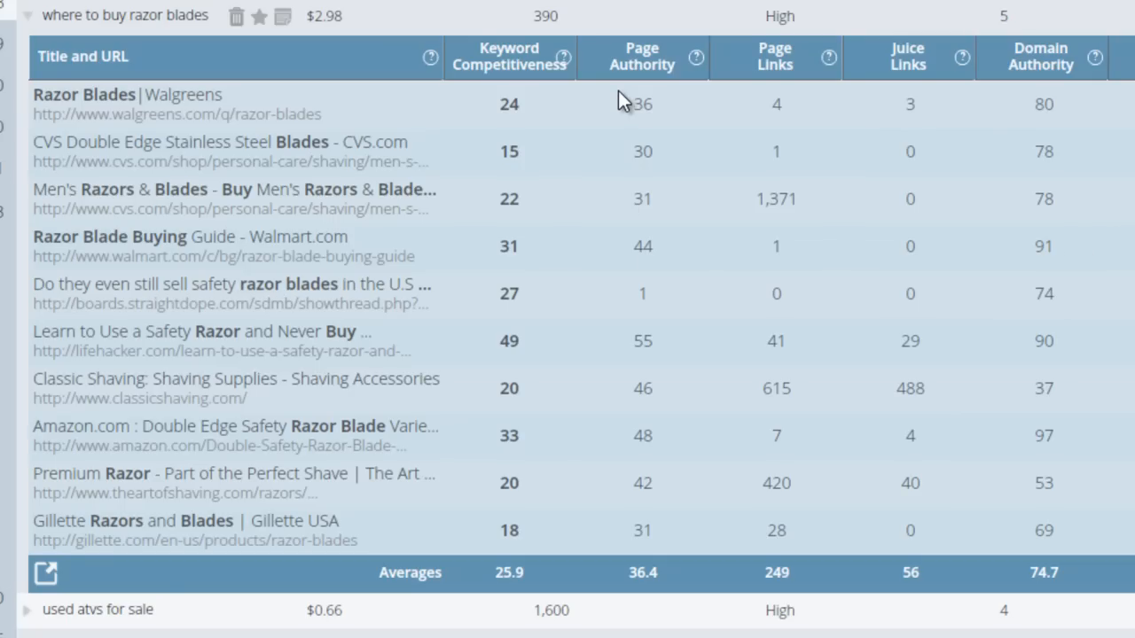
pyautogui.scroll(-3)
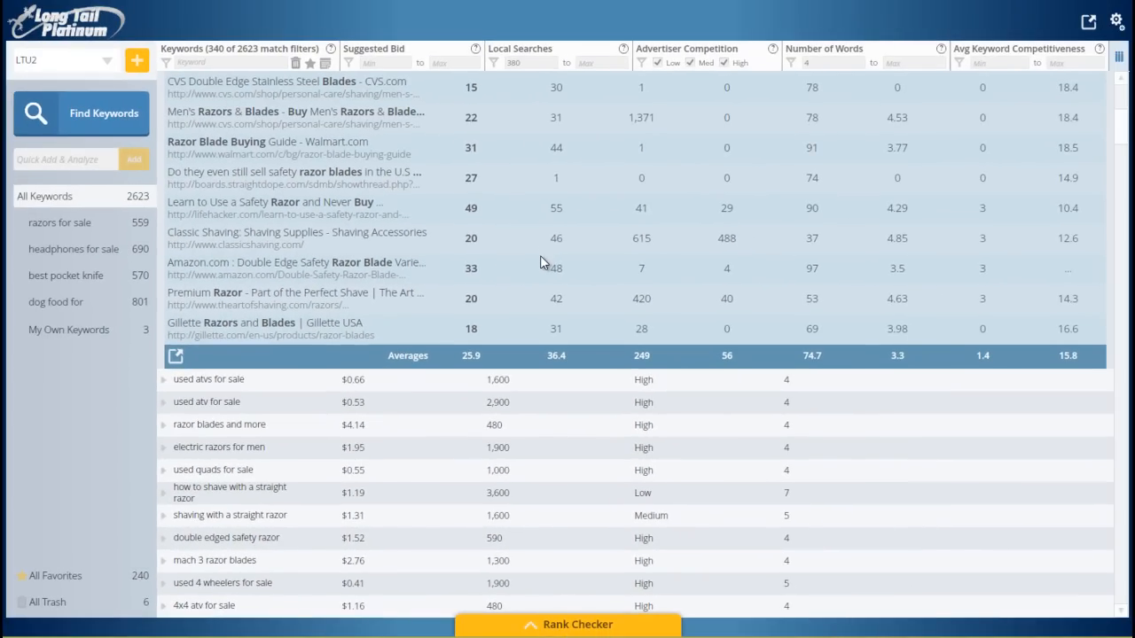
pyautogui.scroll(-3)
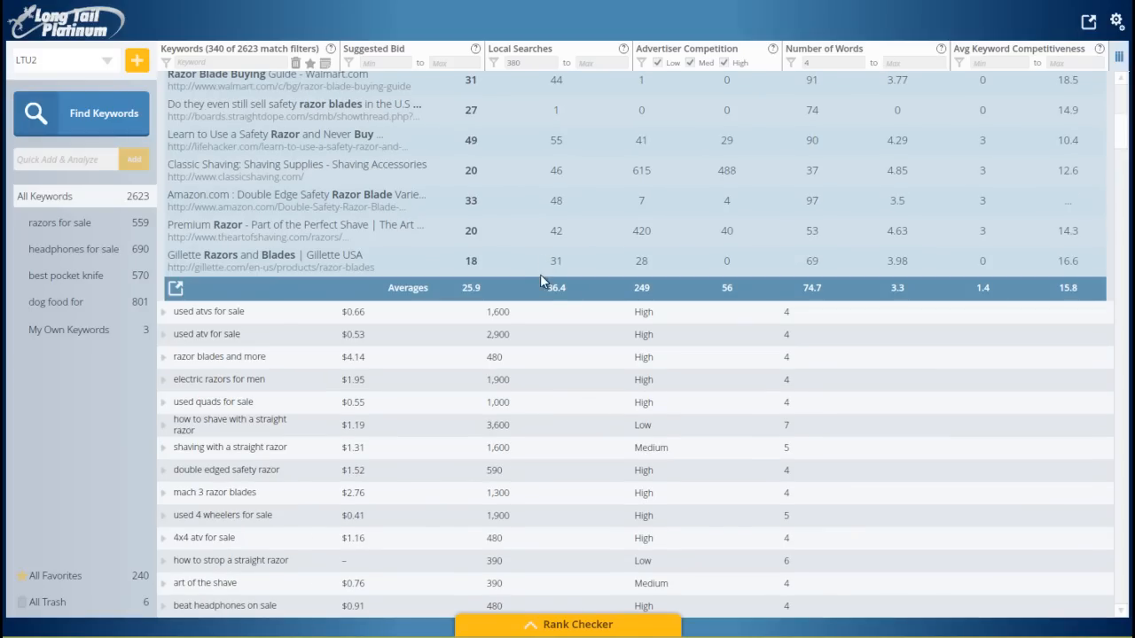
pyautogui.scroll(3)
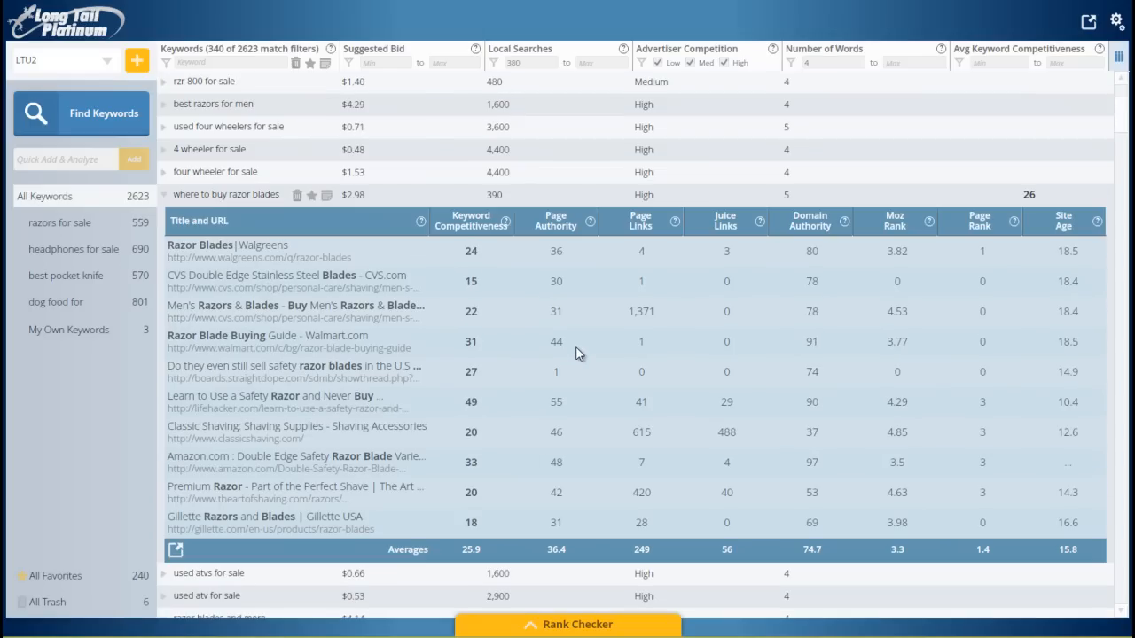
pyautogui.moveTo(663, 462)
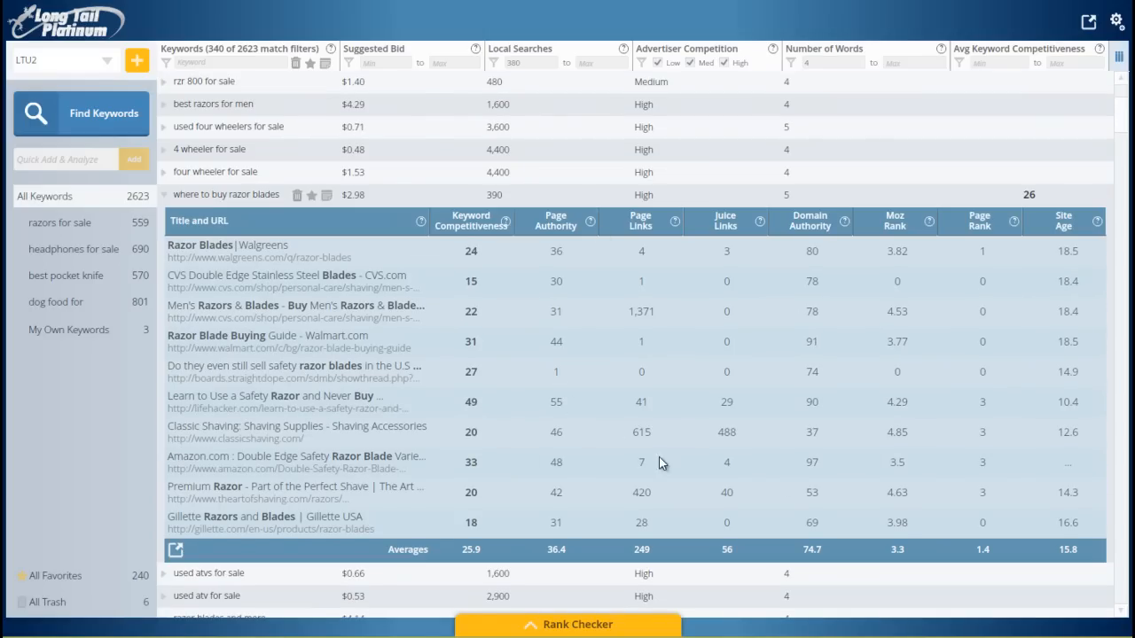
pyautogui.moveTo(994, 462)
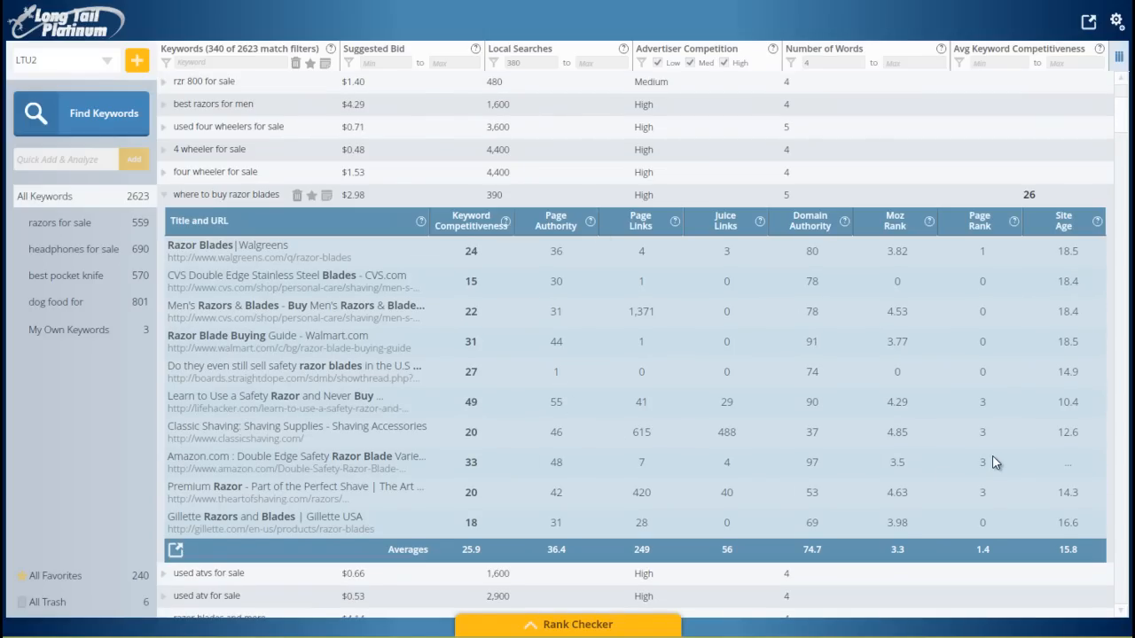
pyautogui.moveTo(436, 550)
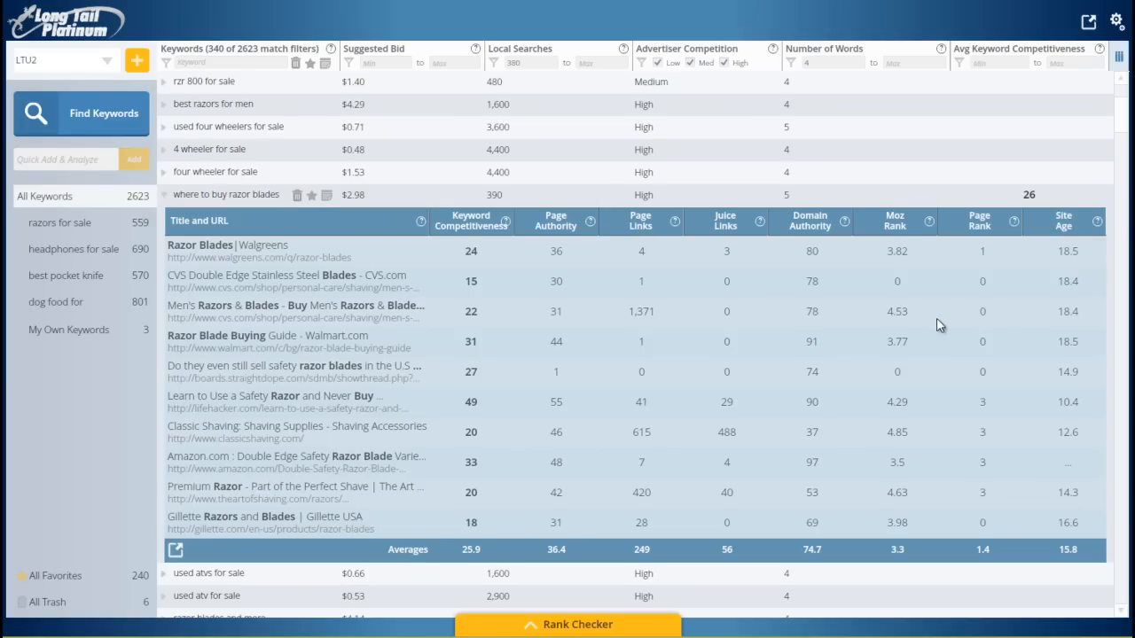
pyautogui.moveTo(914, 360)
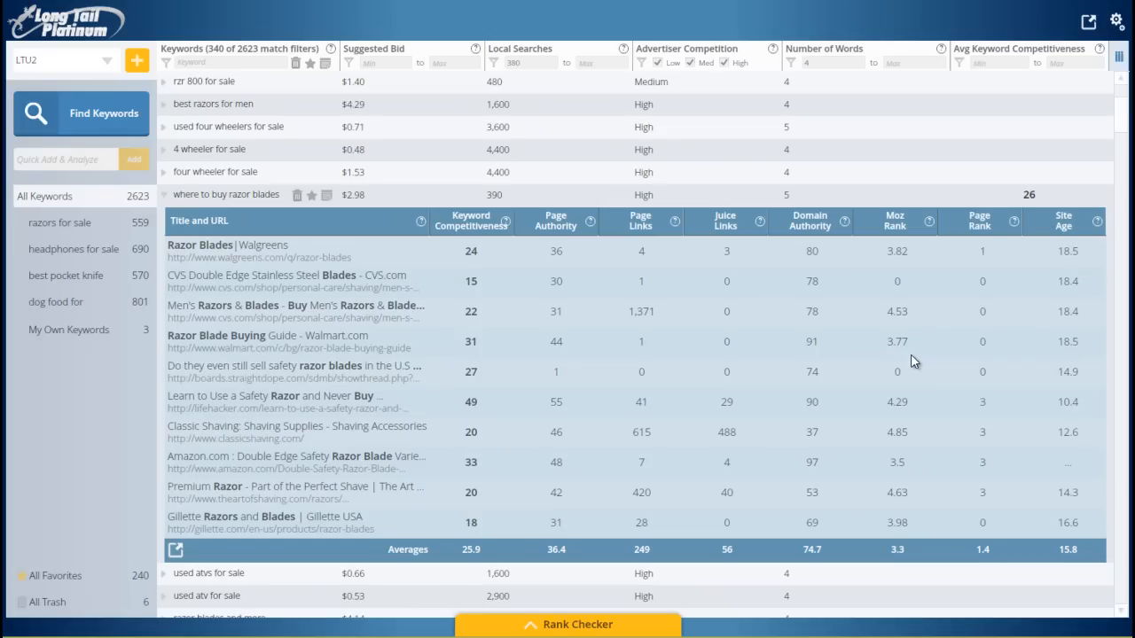
pyautogui.moveTo(907, 355)
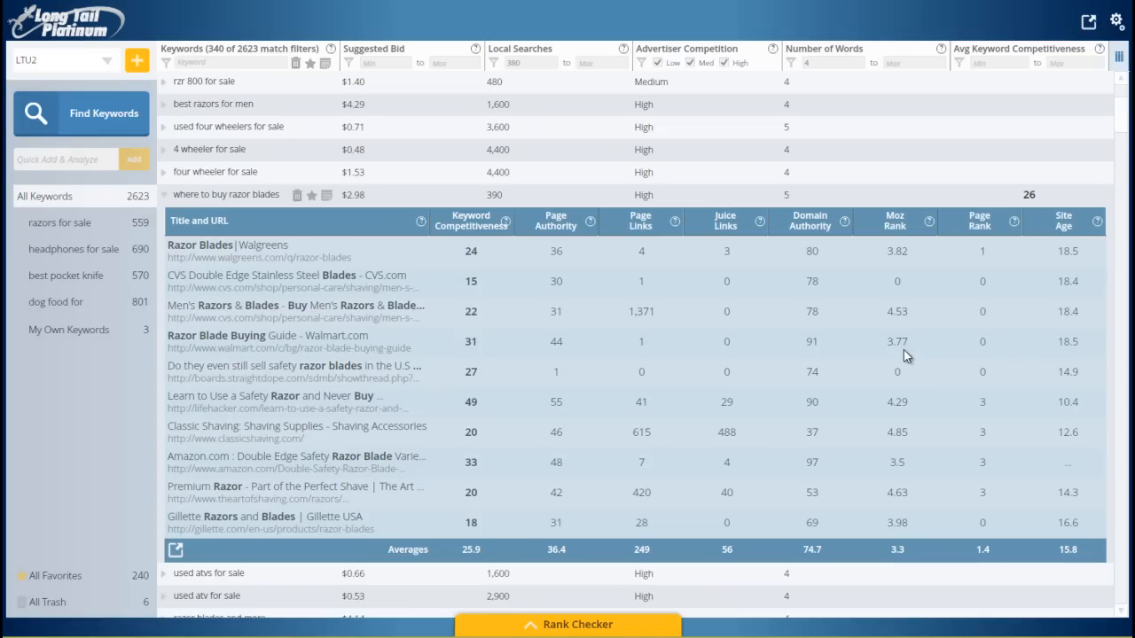
pyautogui.scroll(3)
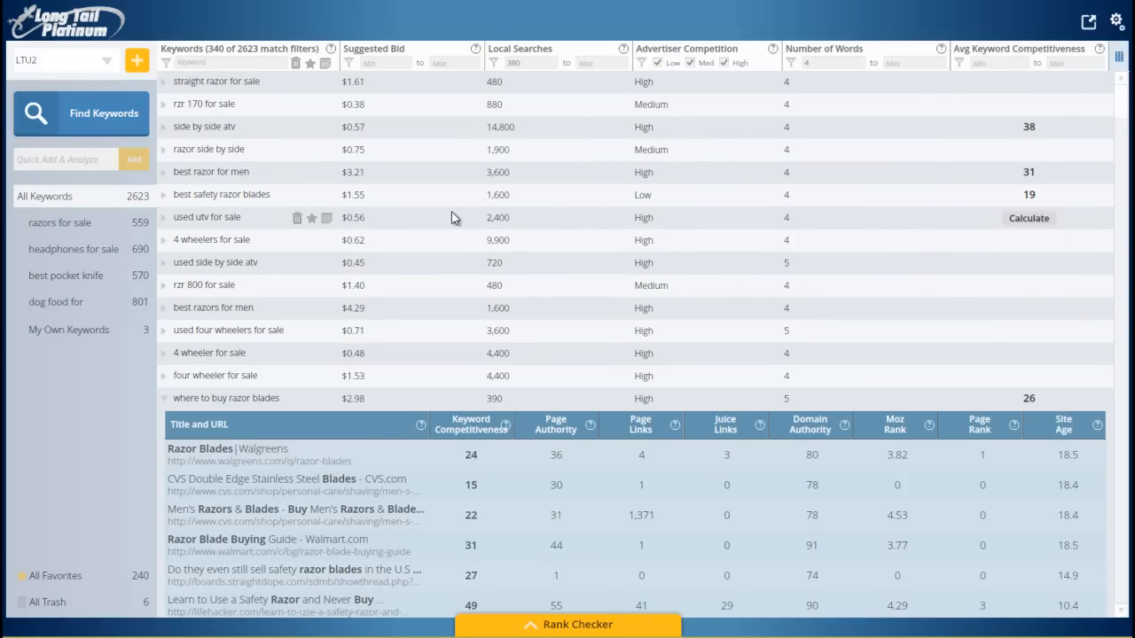
pyautogui.moveTo(291, 218)
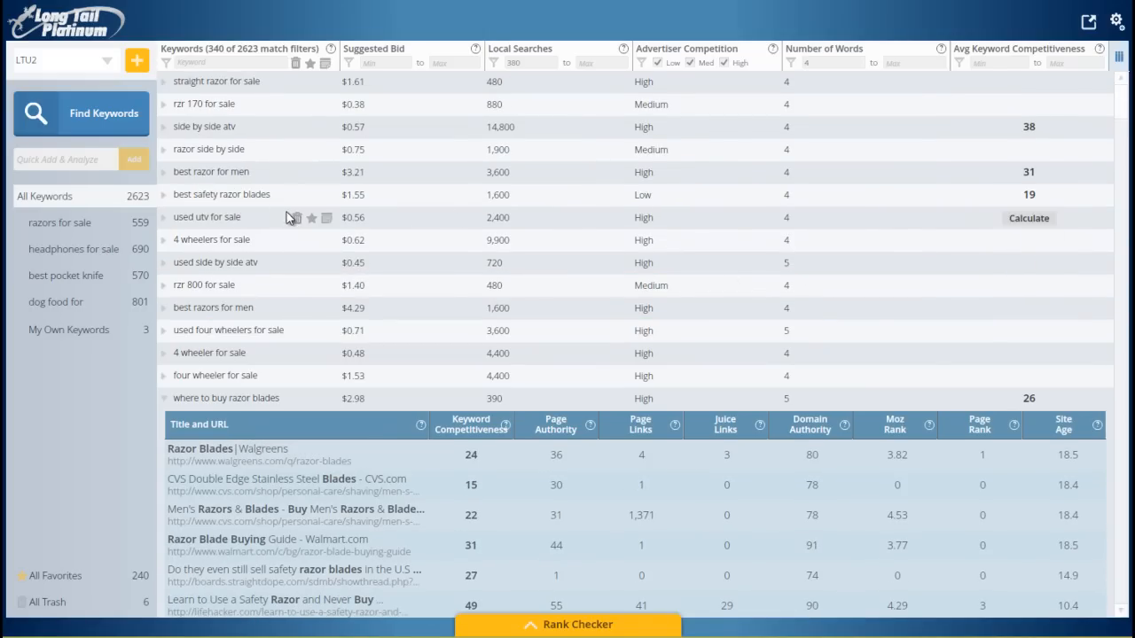
pyautogui.moveTo(1025, 208)
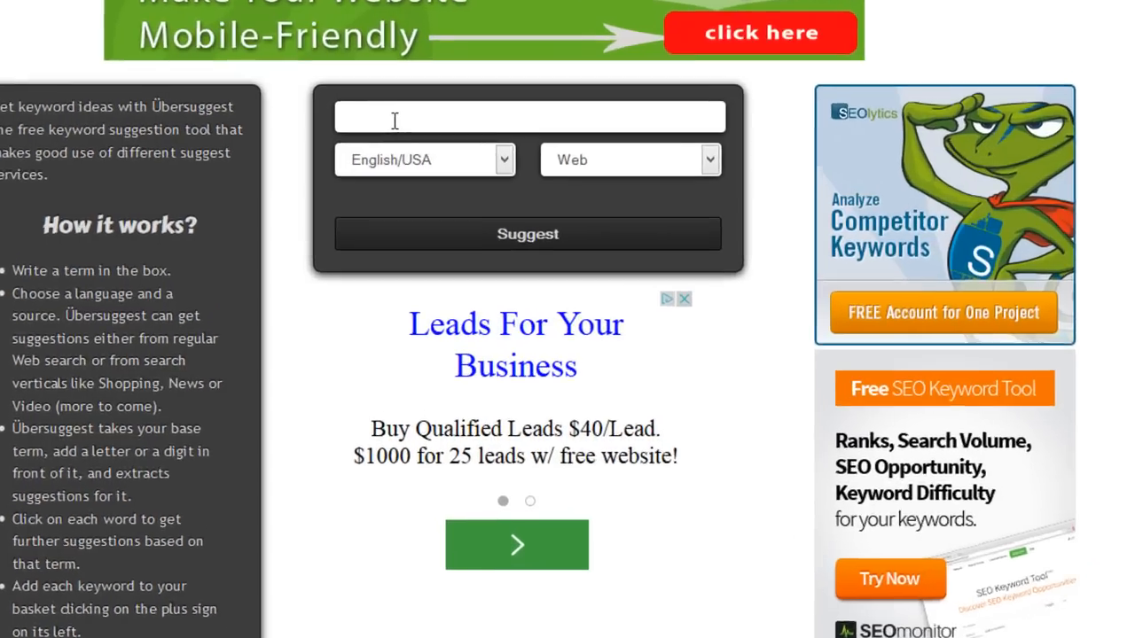
# - Search Ubersuggest for 'safety razor' keyword suggestions
pyautogui.write('s')
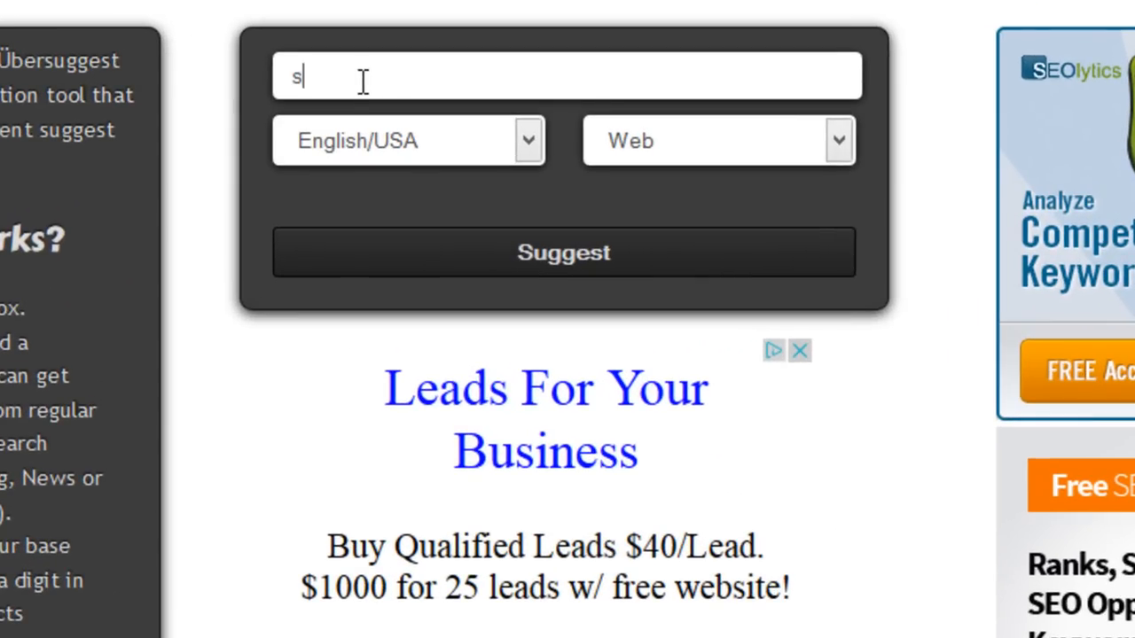
pyautogui.write('afety')
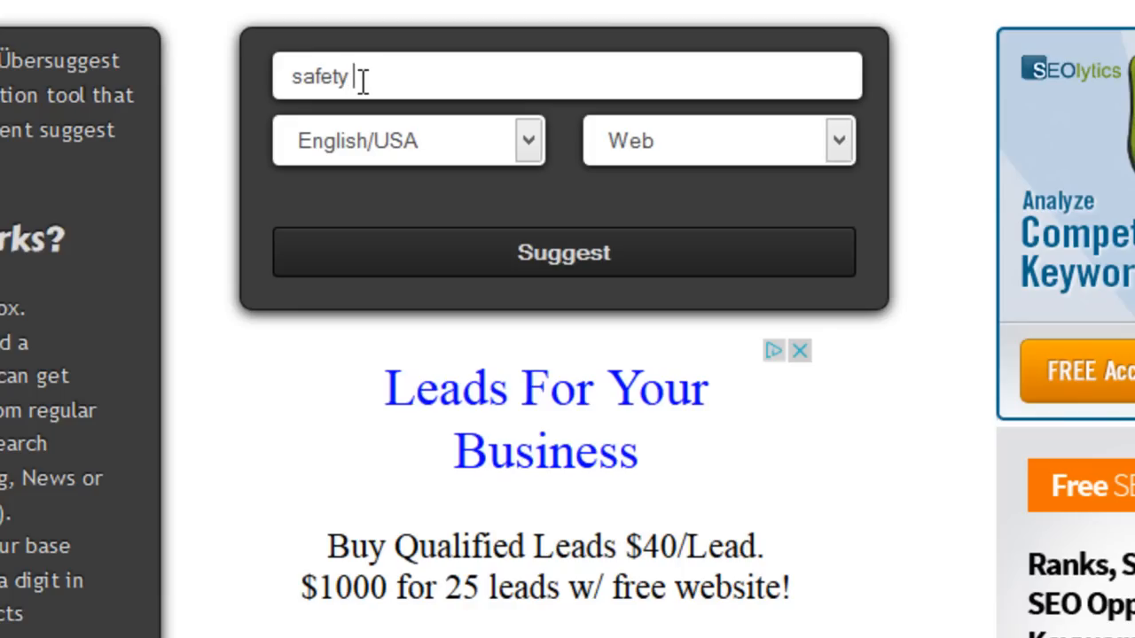
pyautogui.write('razor')
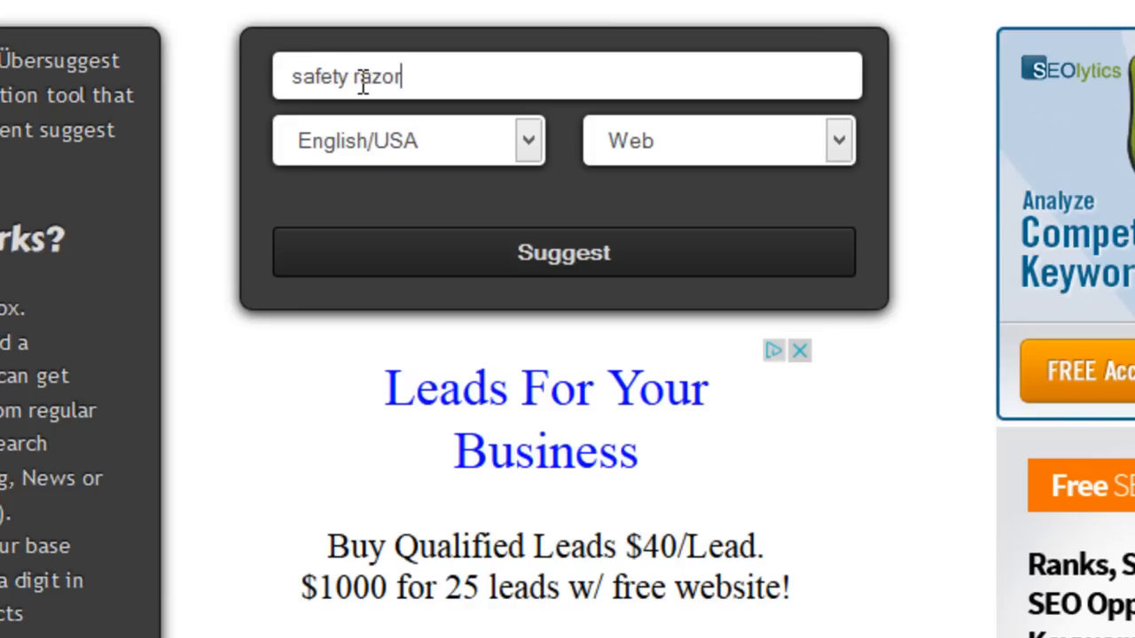
pyautogui.moveTo(509, 261)
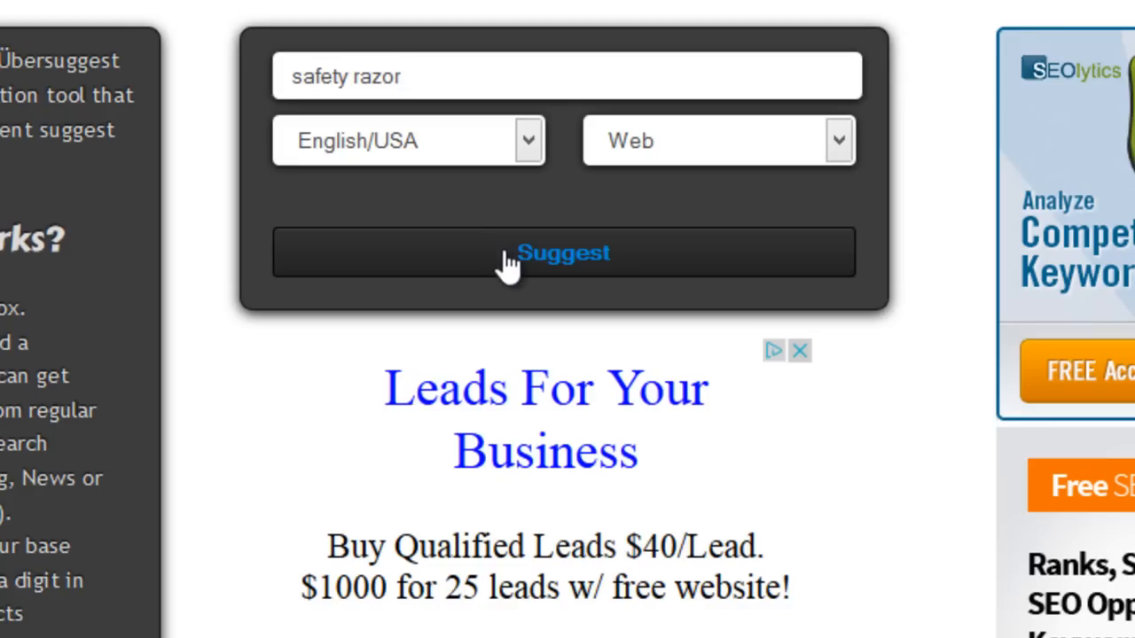
pyautogui.click(563, 252)
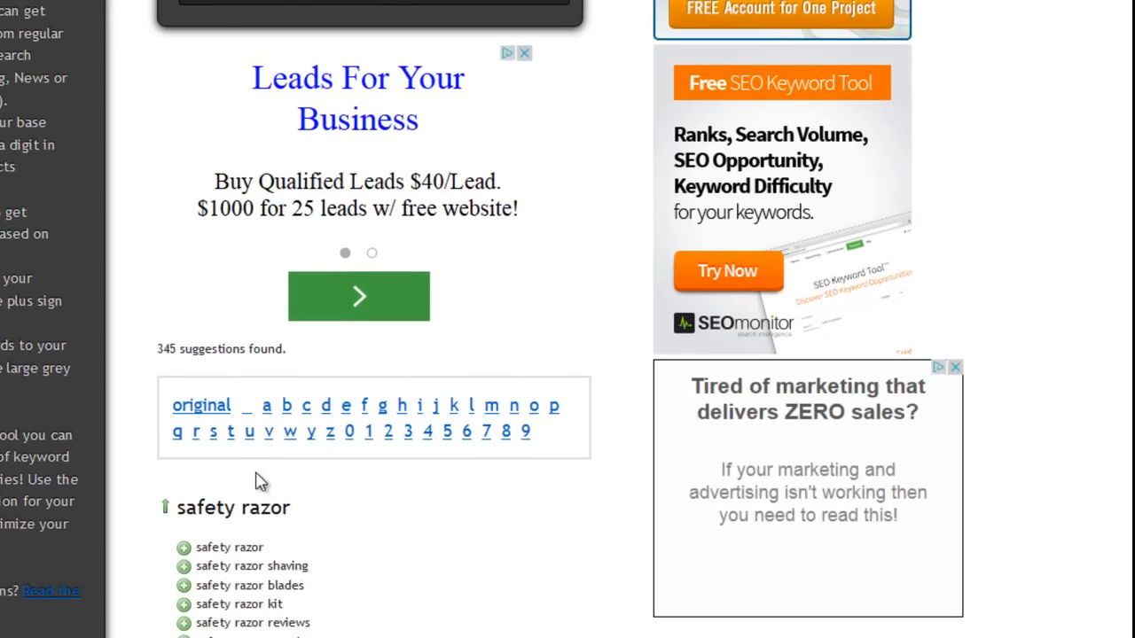
pyautogui.scroll(-3)
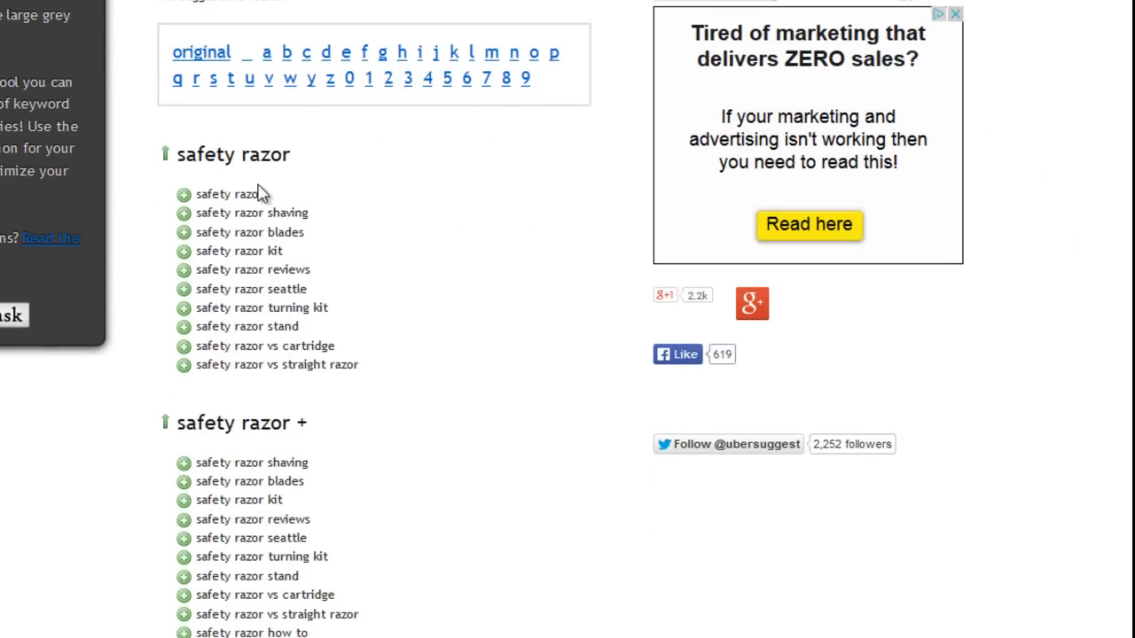
pyautogui.moveTo(477, 623)
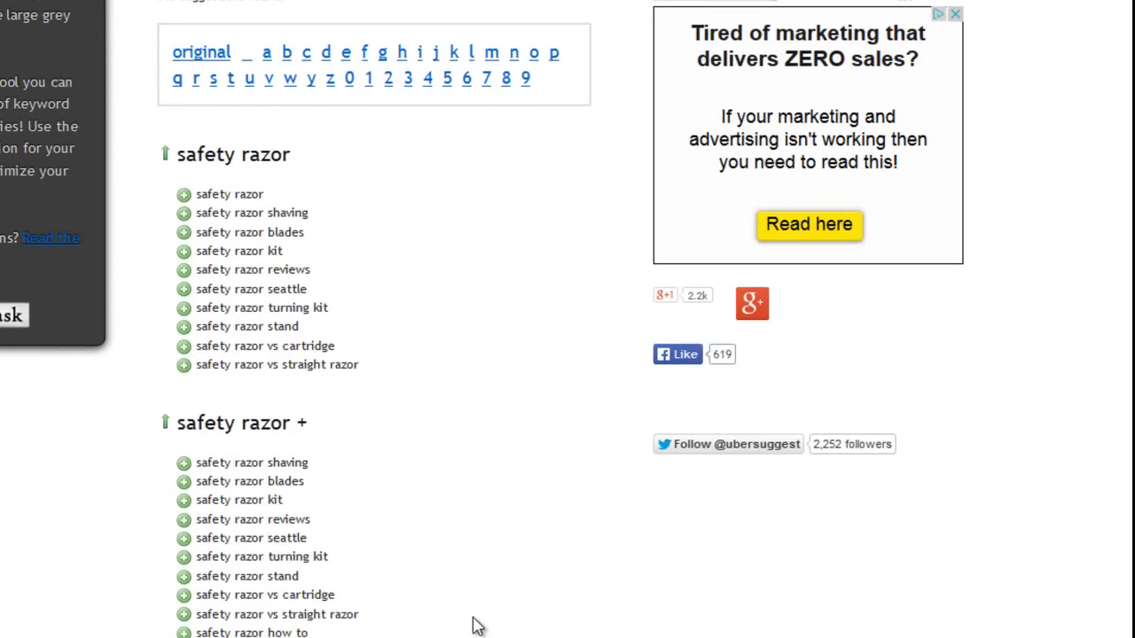
pyautogui.scroll(3)
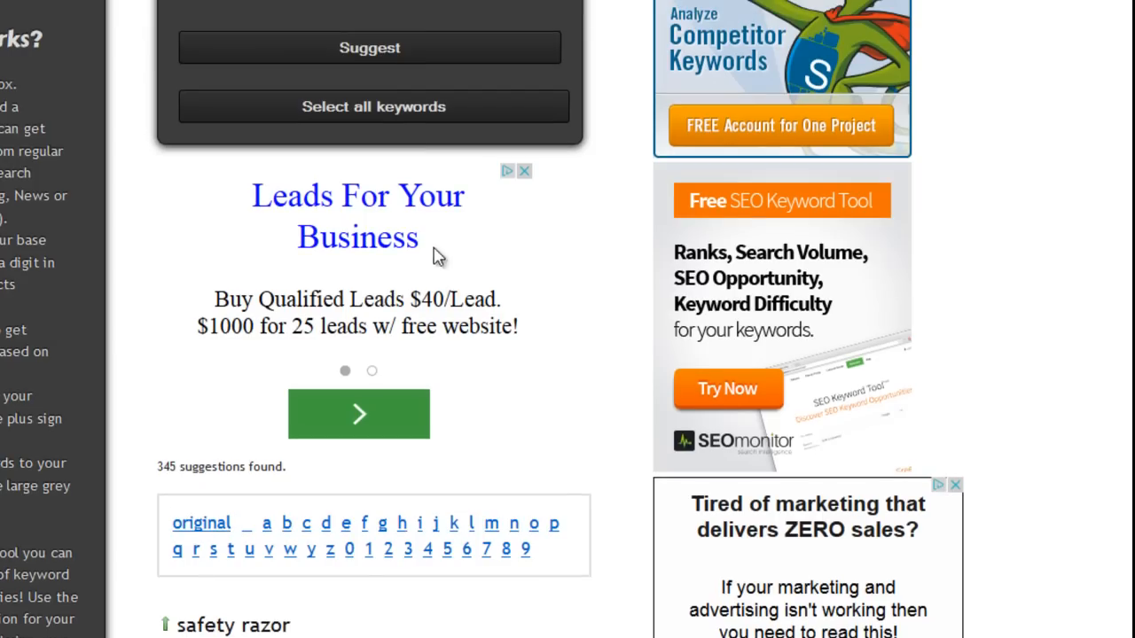
pyautogui.moveTo(409, 117)
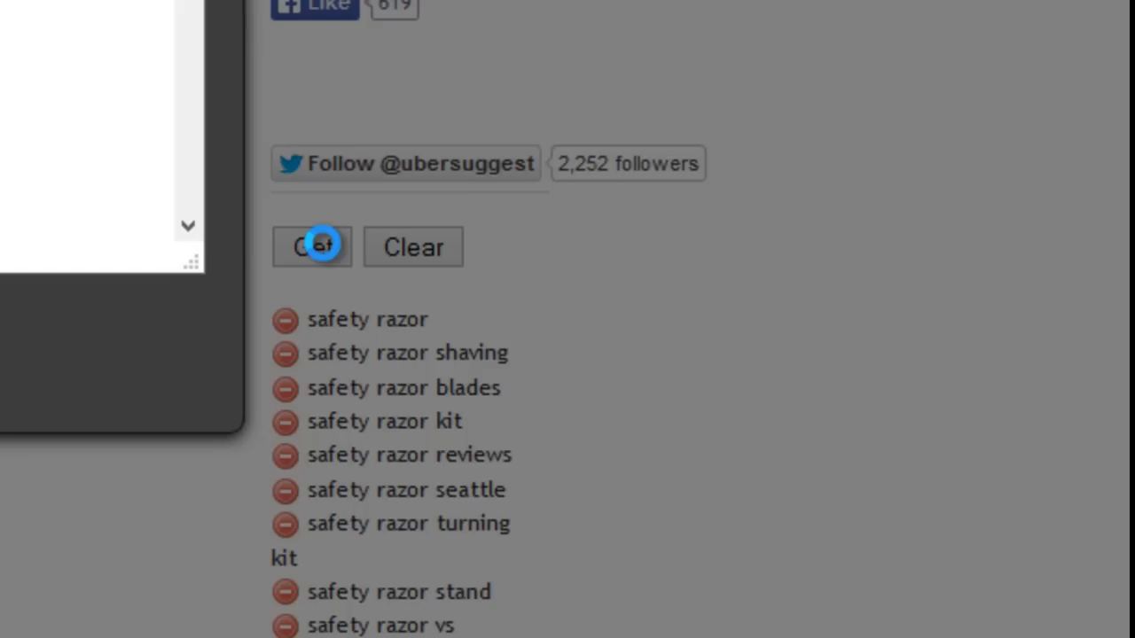
# - Select the entire list of suggested safety razor keywords for copying
pyautogui.click(312, 246)
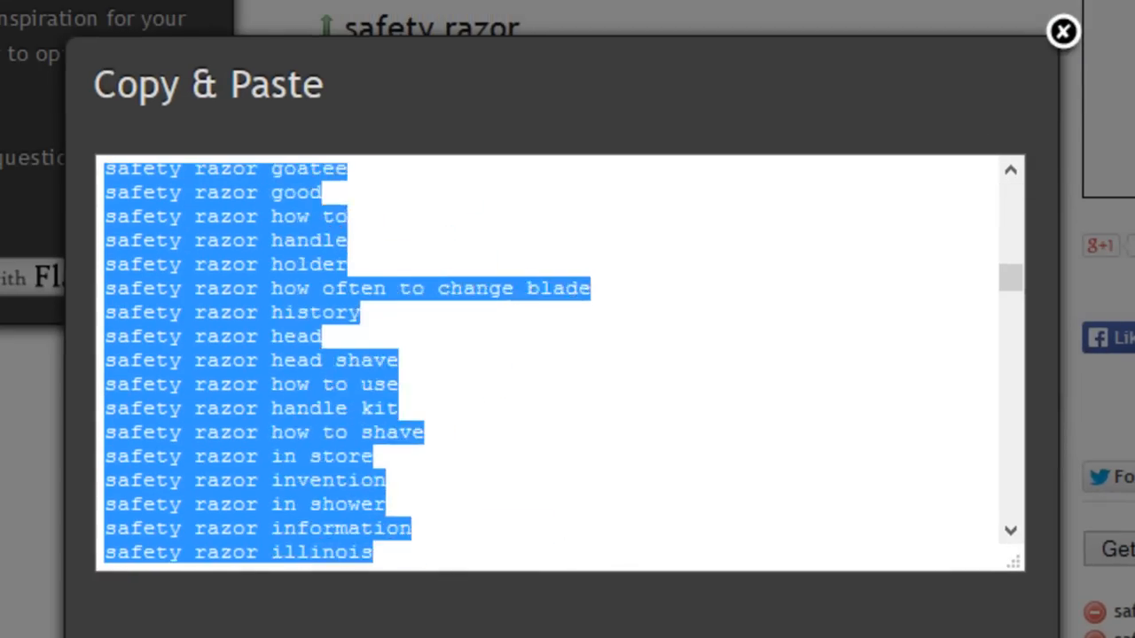
pyautogui.scroll(-3)
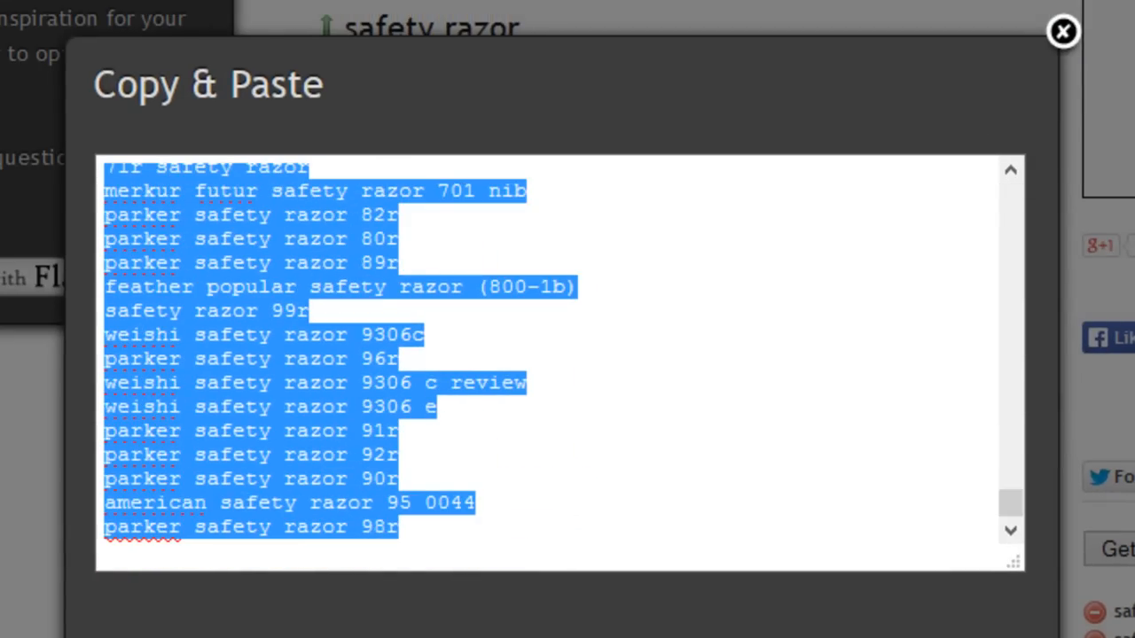
pyautogui.click(1063, 32)
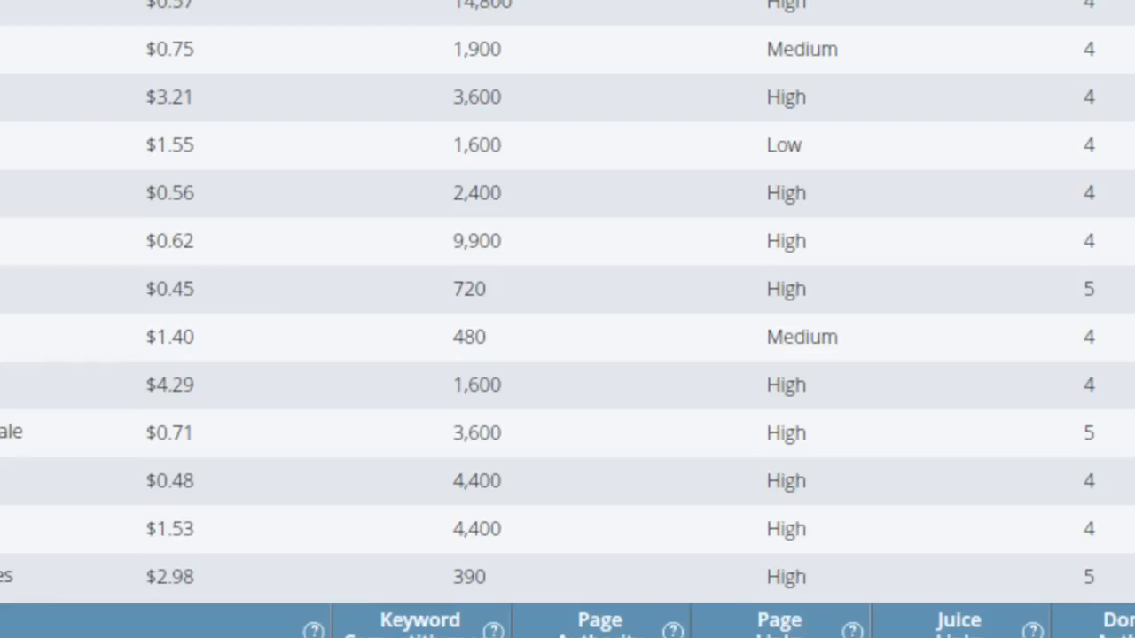
# - Paste the safety razor keywords under Find Keywords and generate them with data fetch
pyautogui.scroll(3)
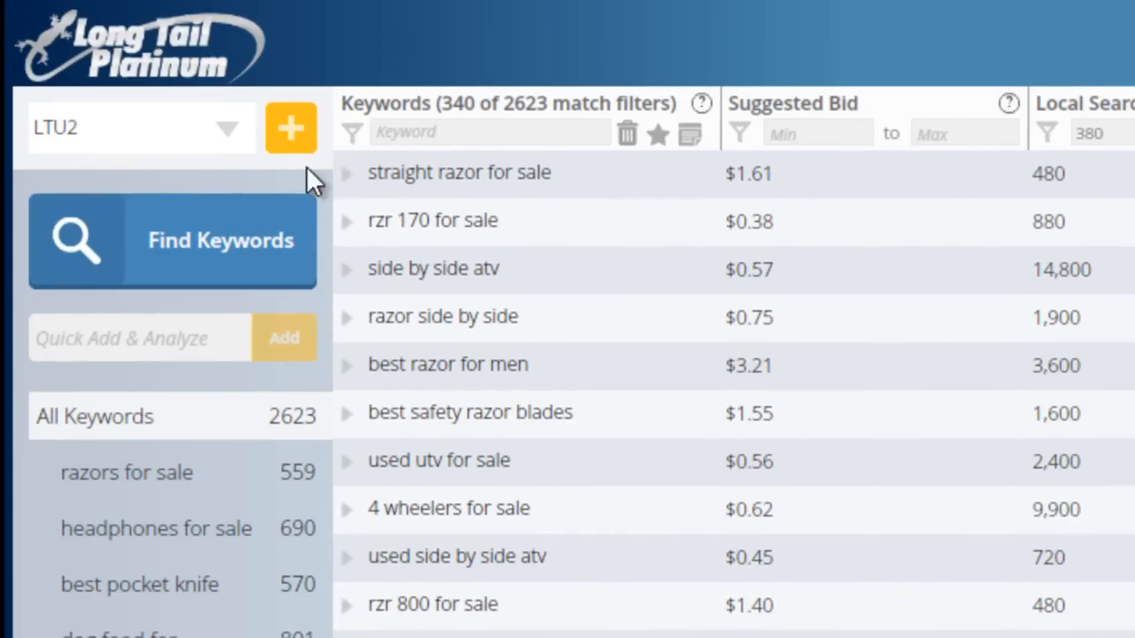
pyautogui.click(172, 240)
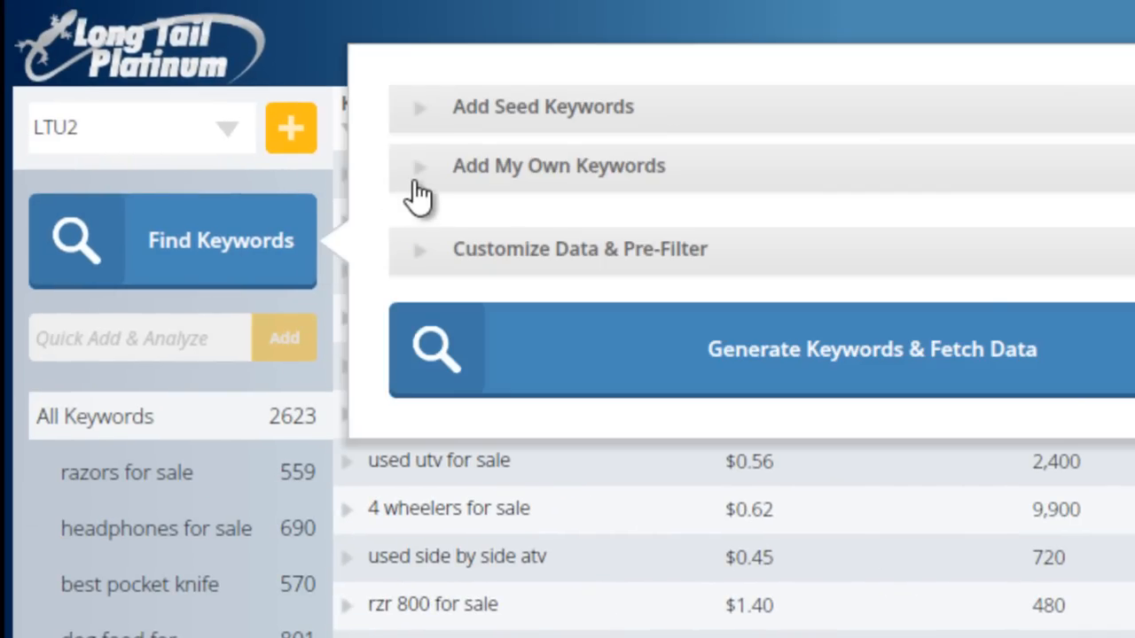
pyautogui.moveTo(780, 199)
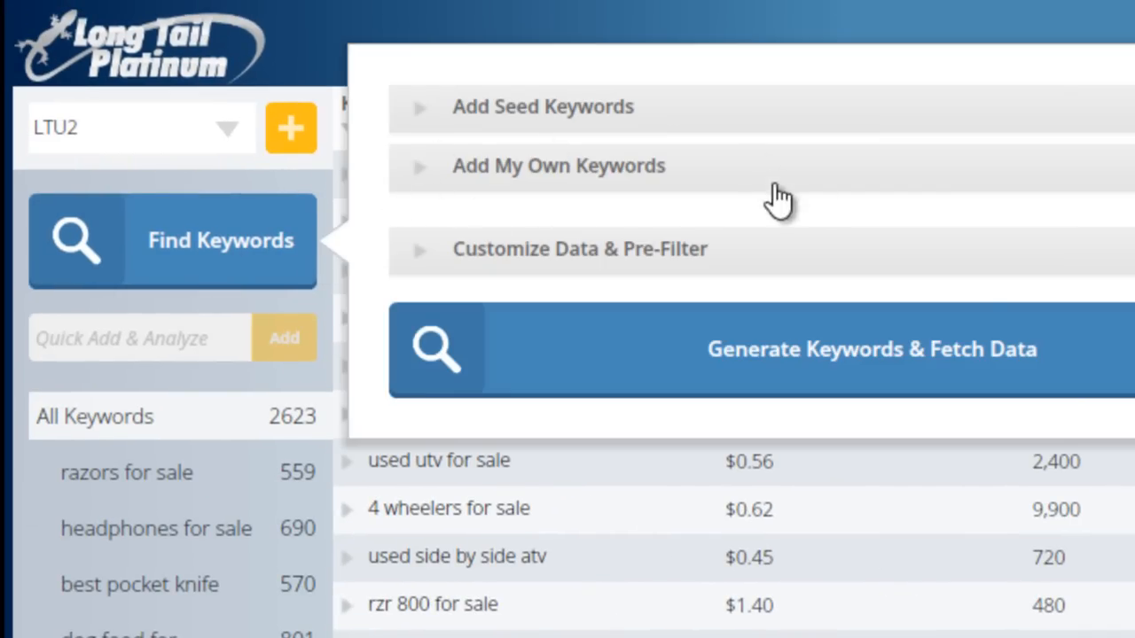
pyautogui.moveTo(785, 186)
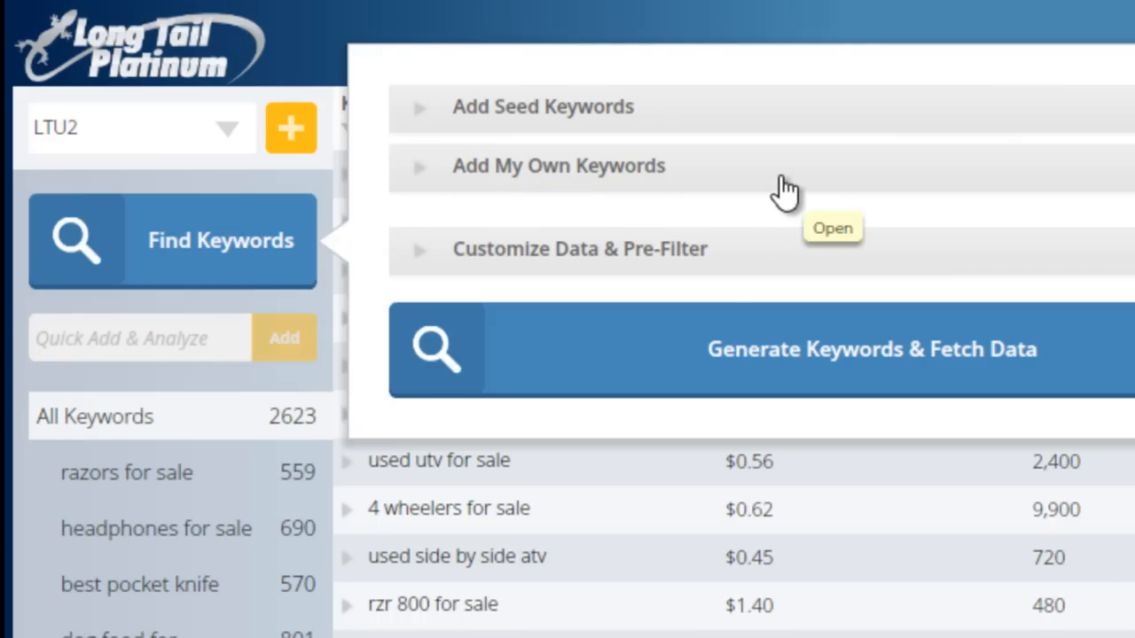
pyautogui.moveTo(426, 182)
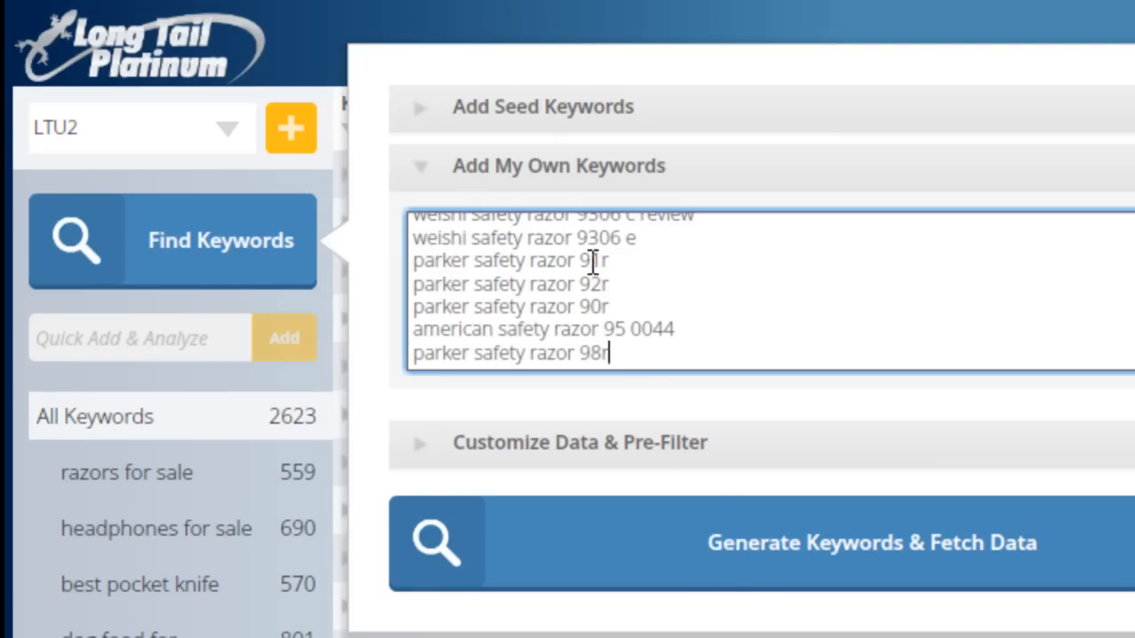
pyautogui.click(871, 542)
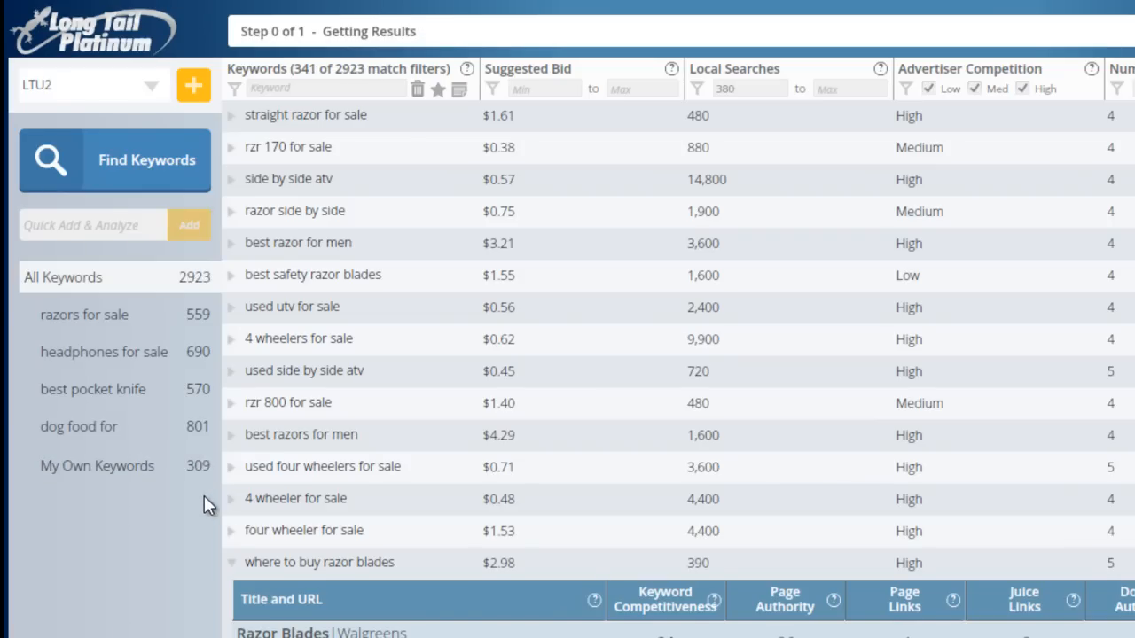
pyautogui.moveTo(542, 435)
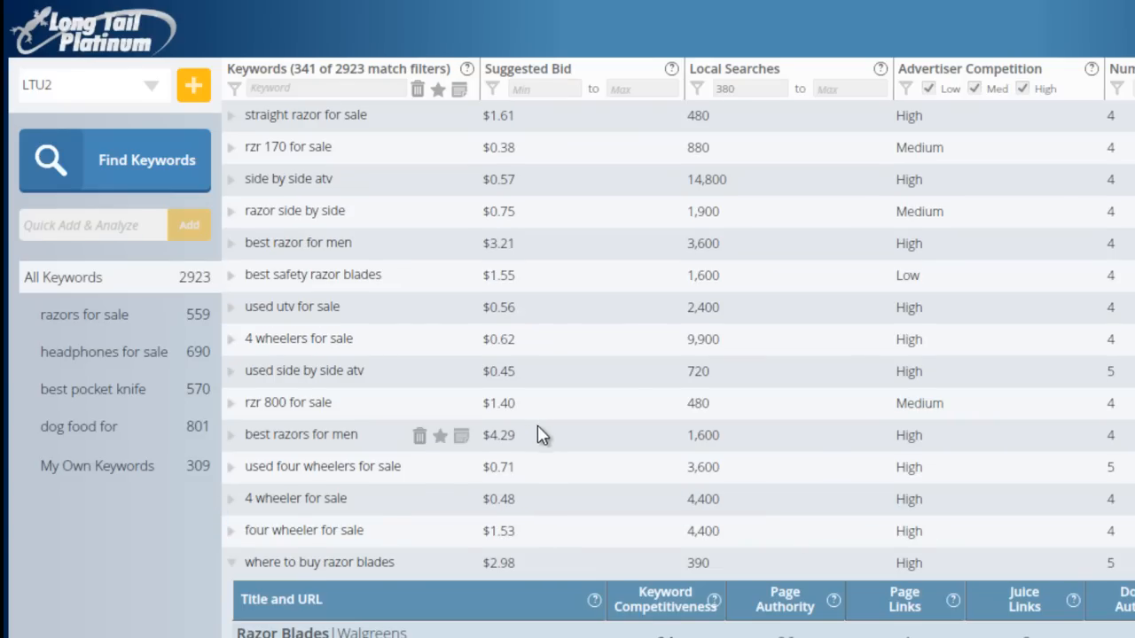
pyautogui.moveTo(567, 388)
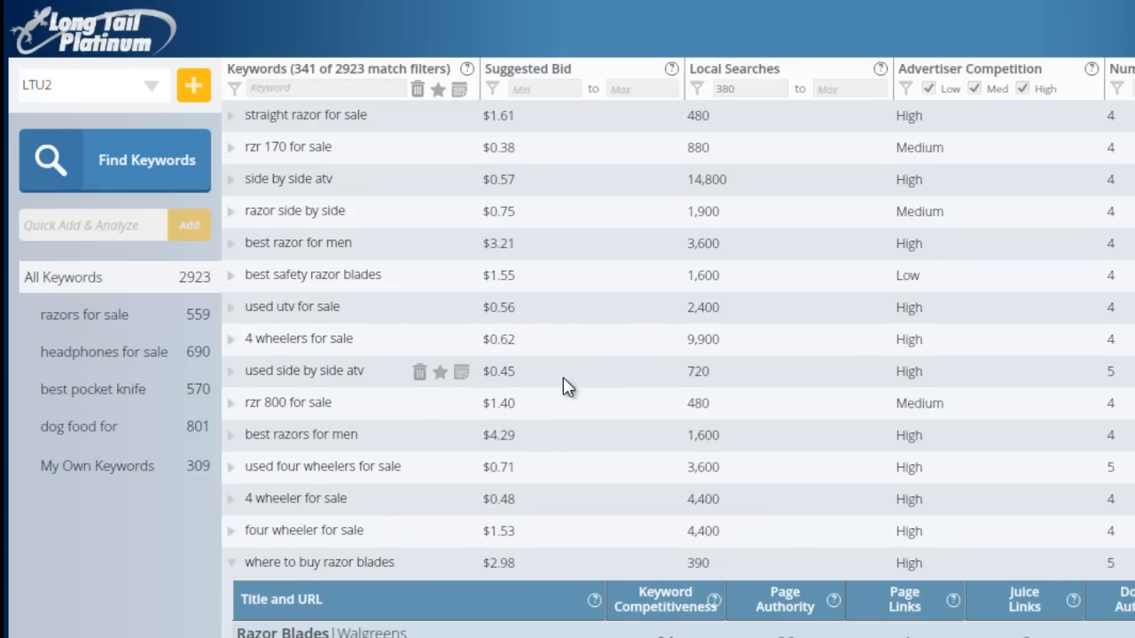
# - Browse the 309 My Own Keywords safety razor terms and zoom in on the list
pyautogui.click(97, 465)
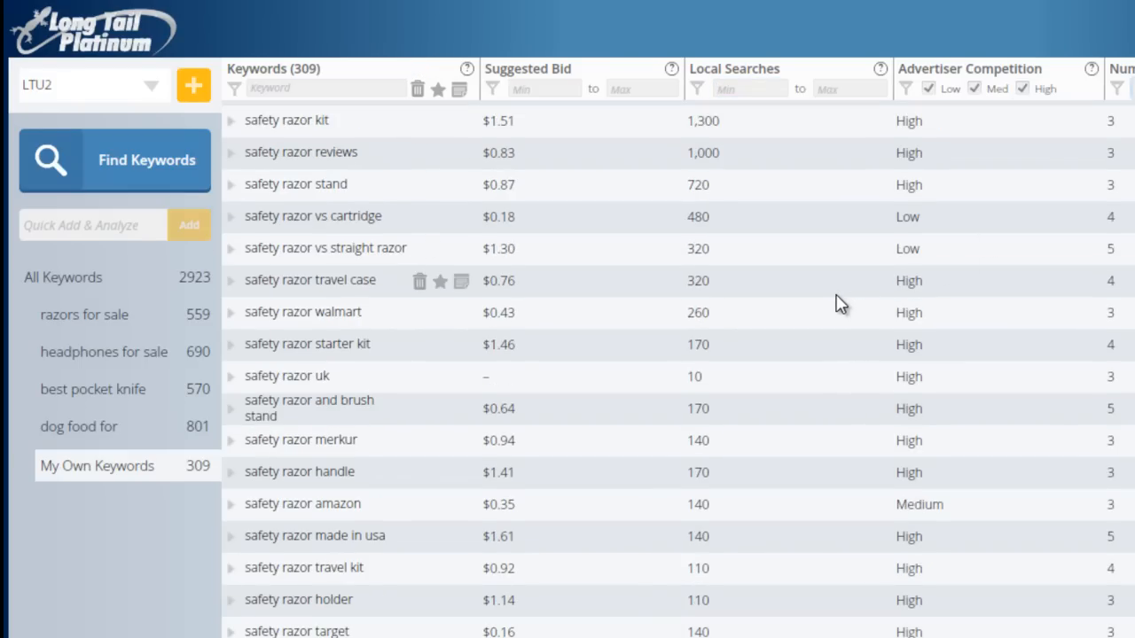
pyautogui.scroll(-3)
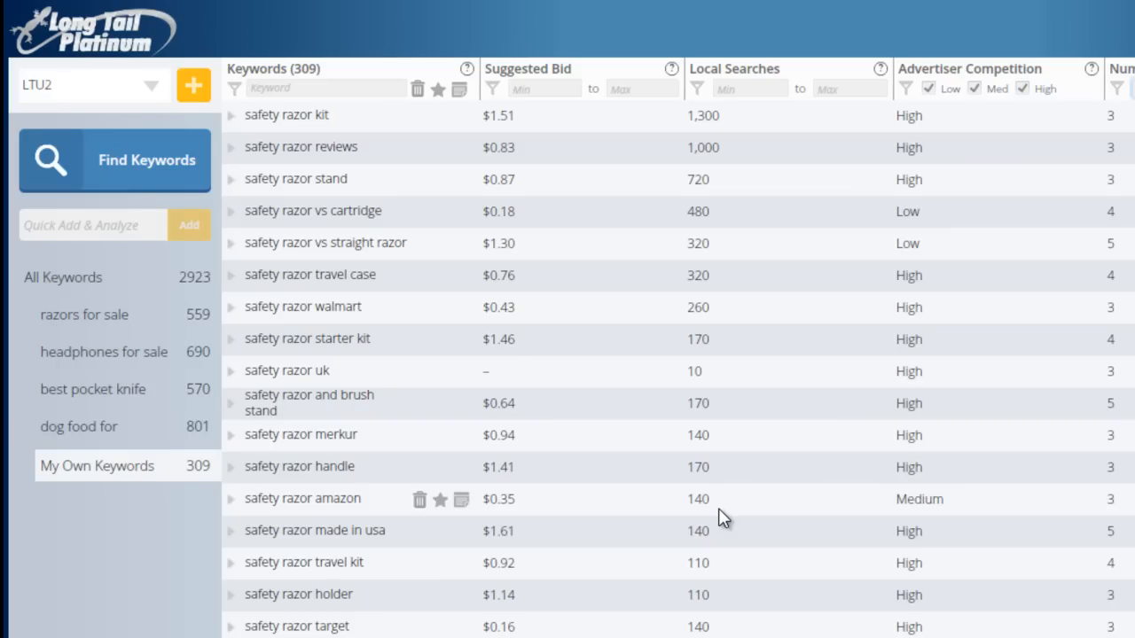
pyautogui.press('ctrl+plus')
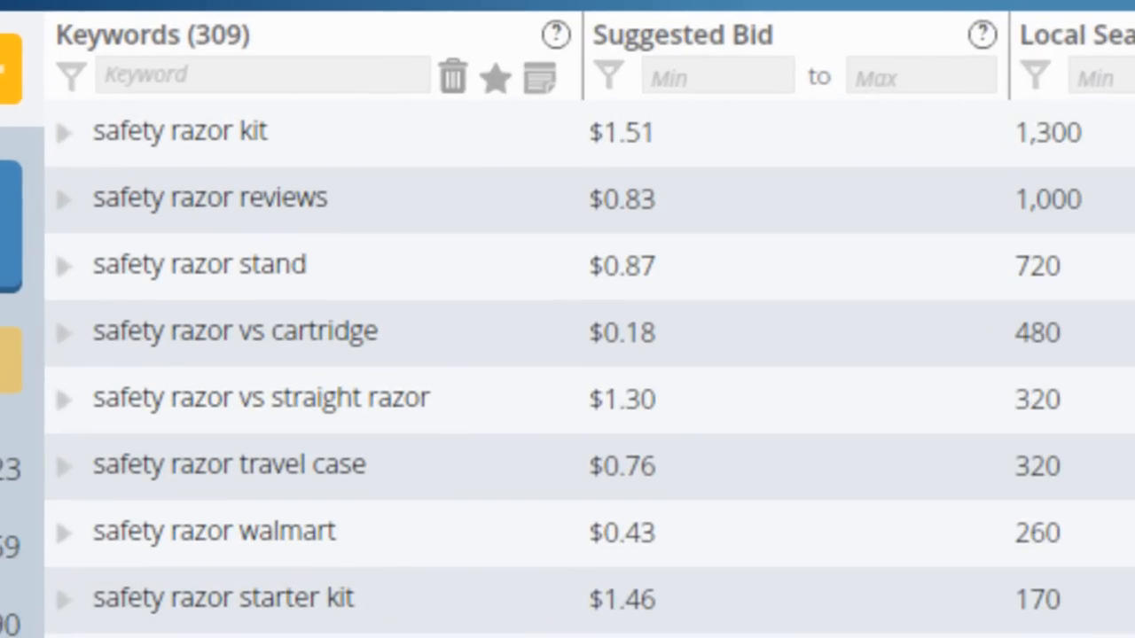
pyautogui.moveTo(500, 133)
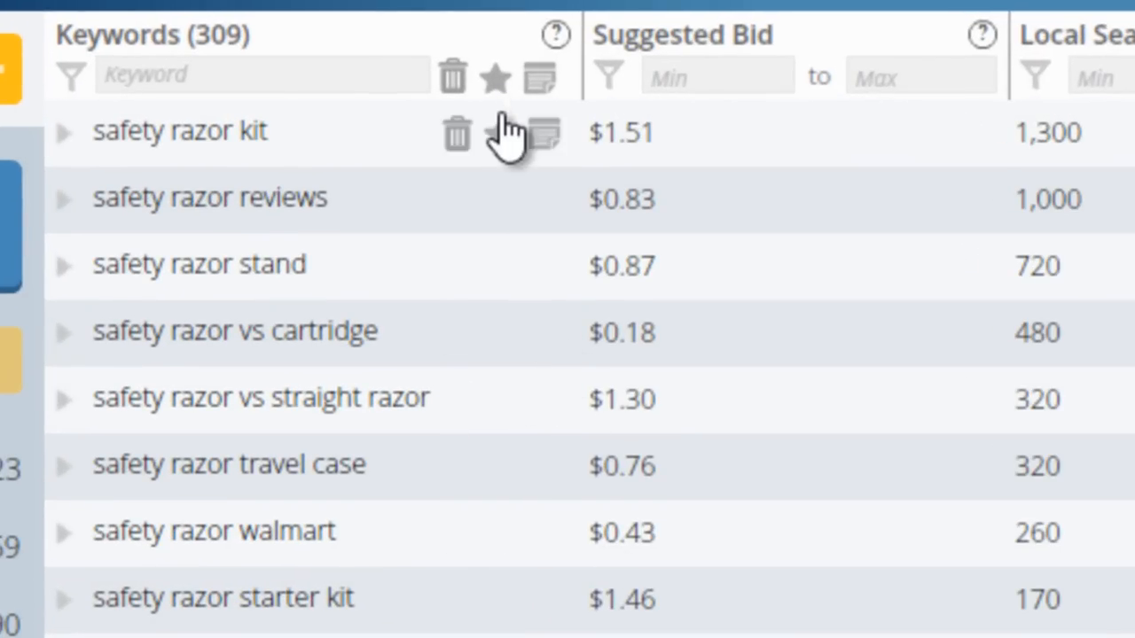
pyautogui.moveTo(461, 456)
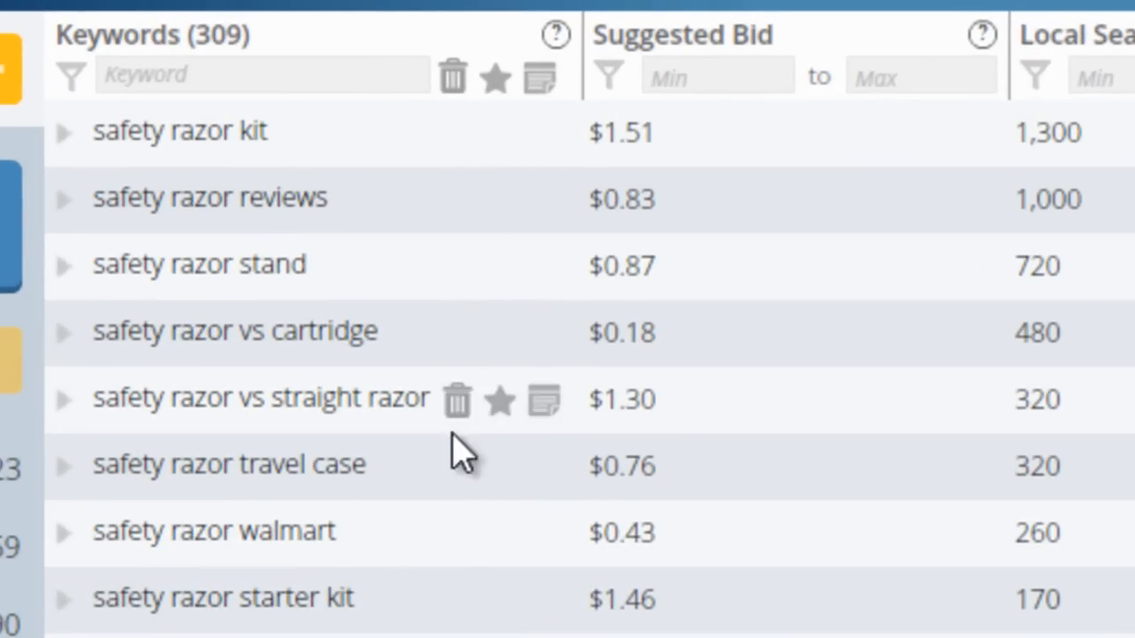
pyautogui.moveTo(501, 200)
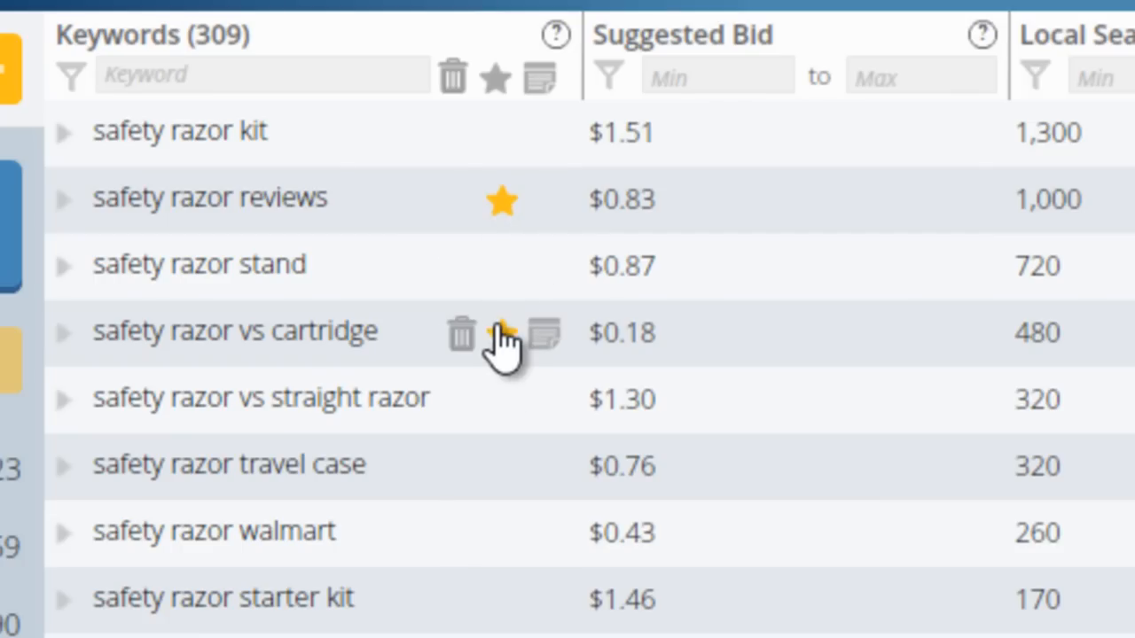
# - Star safety razor travel case as a favorite and open its notes box
pyautogui.click(502, 332)
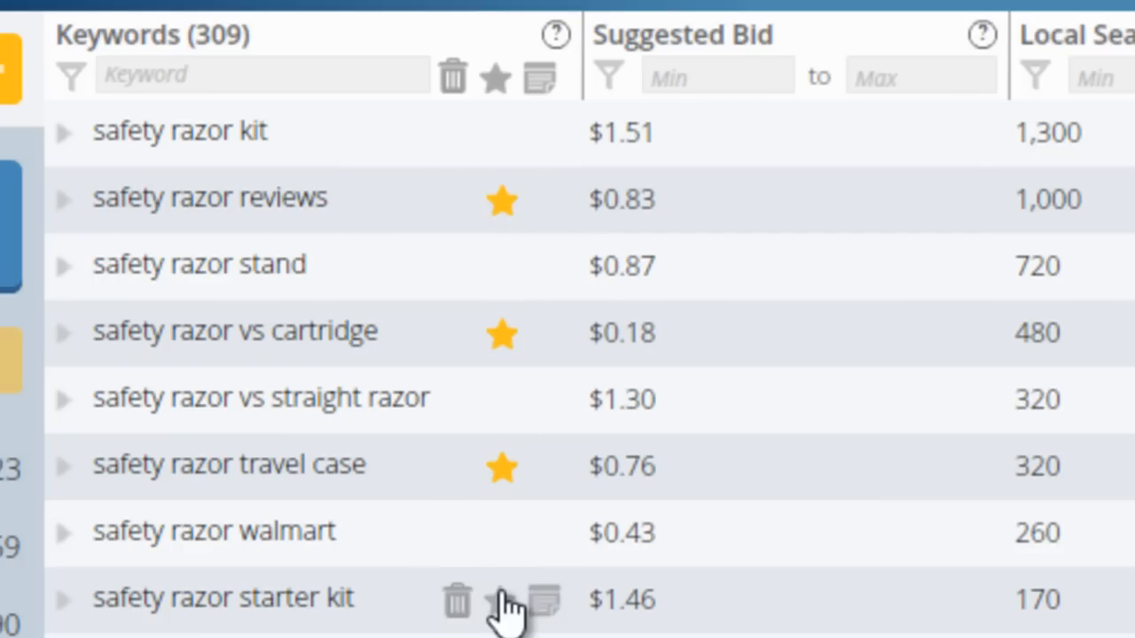
pyautogui.moveTo(563, 483)
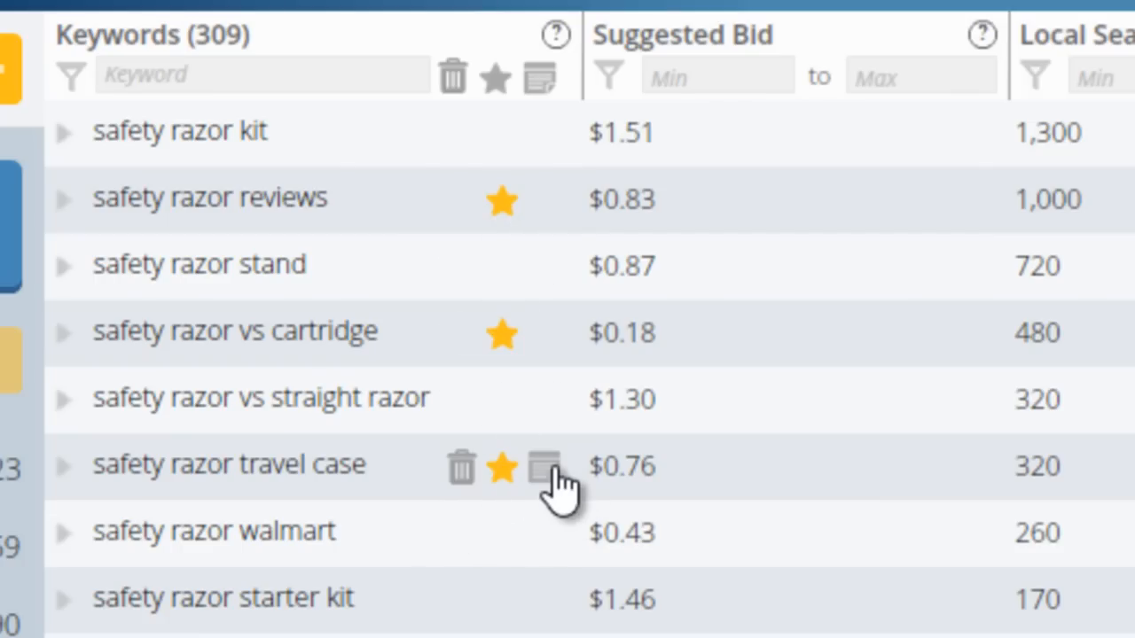
pyautogui.click(545, 467)
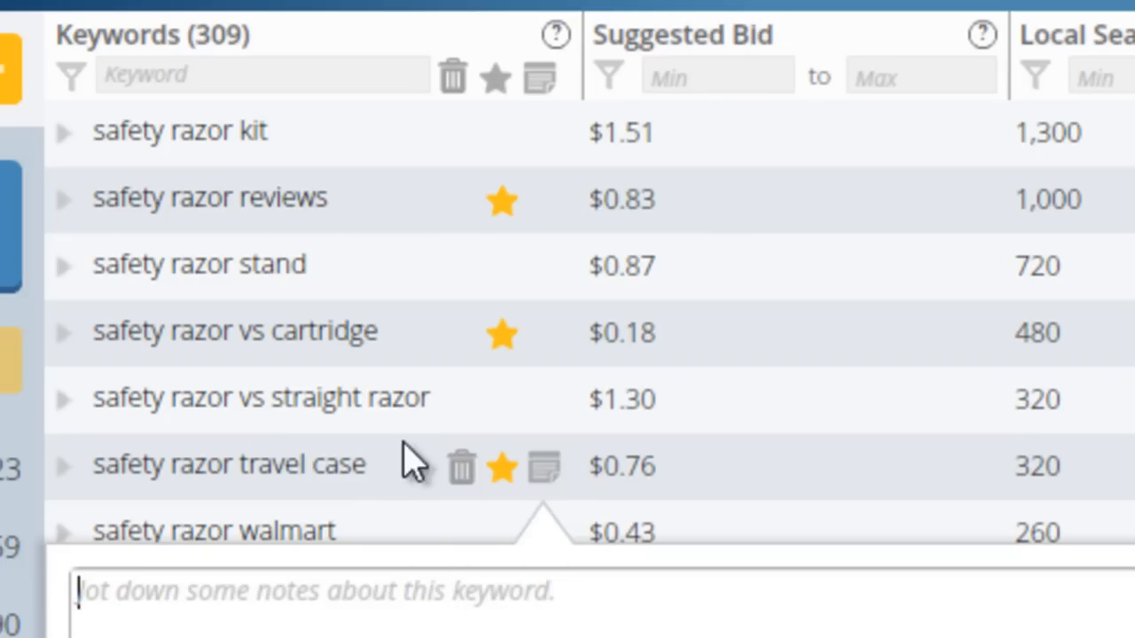
pyautogui.moveTo(509, 266)
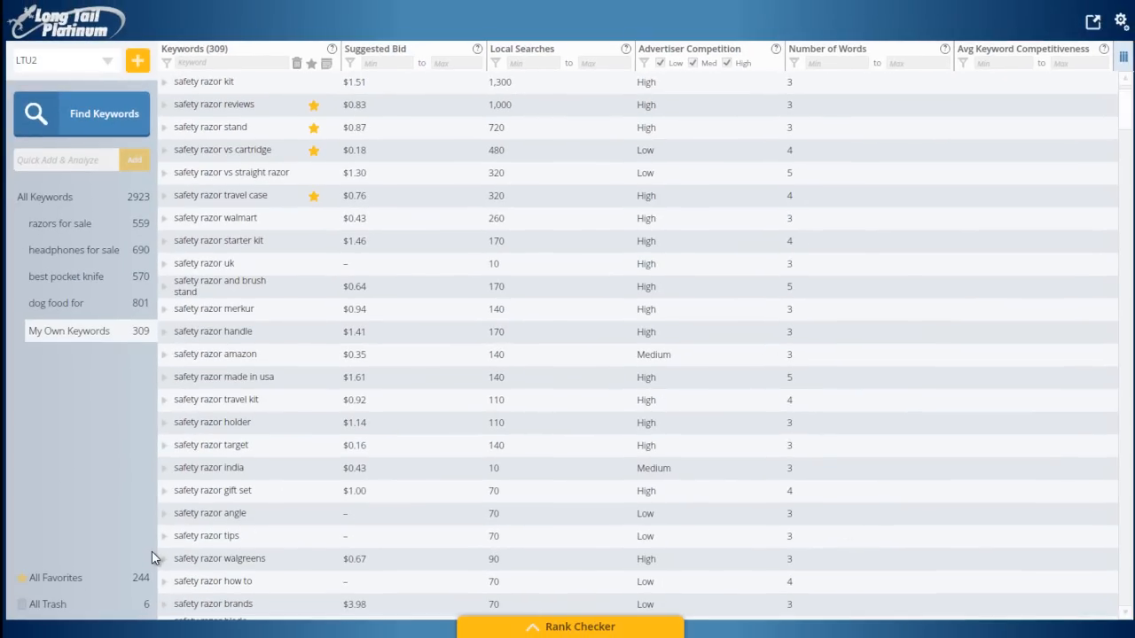
pyautogui.moveTo(71, 197)
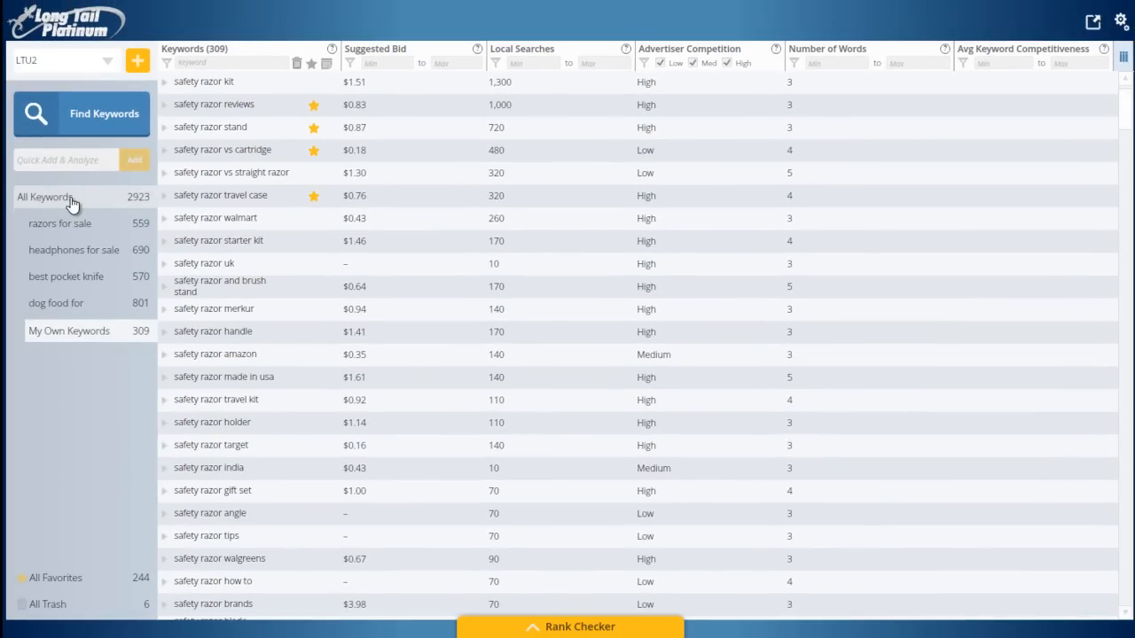
# - Show the All Keywords list again and scroll through its terms
pyautogui.click(44, 196)
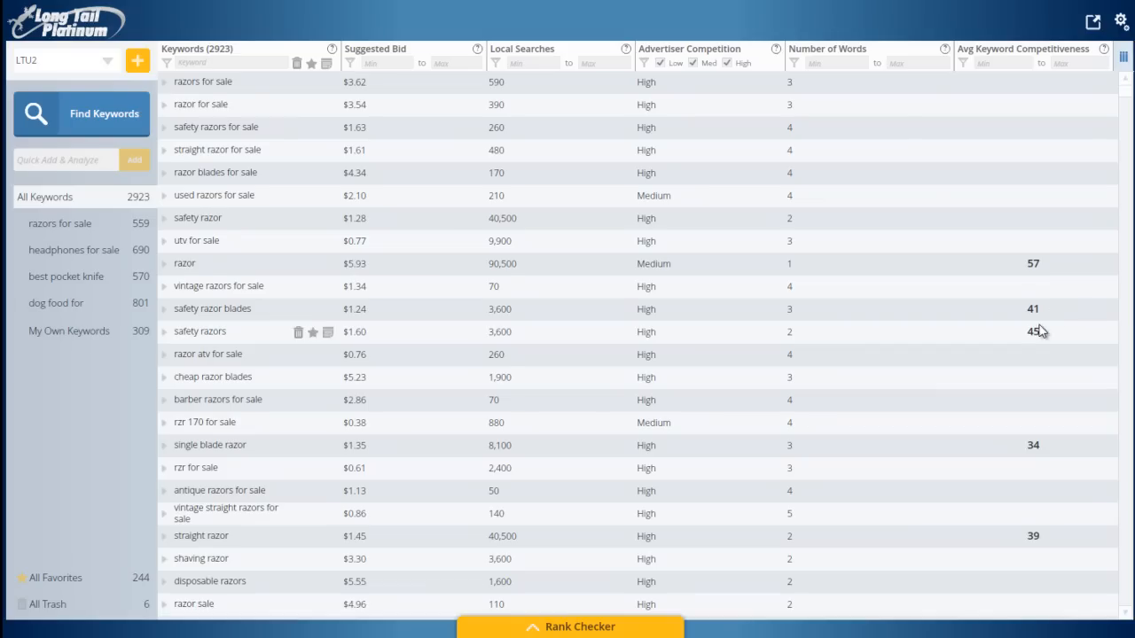
pyautogui.scroll(-3)
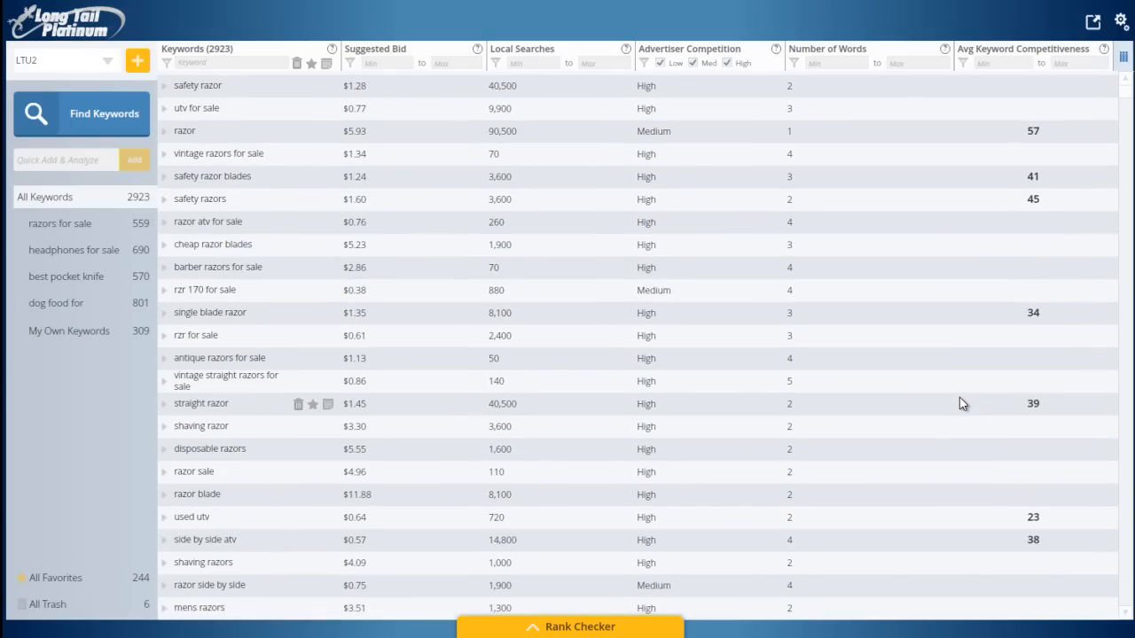